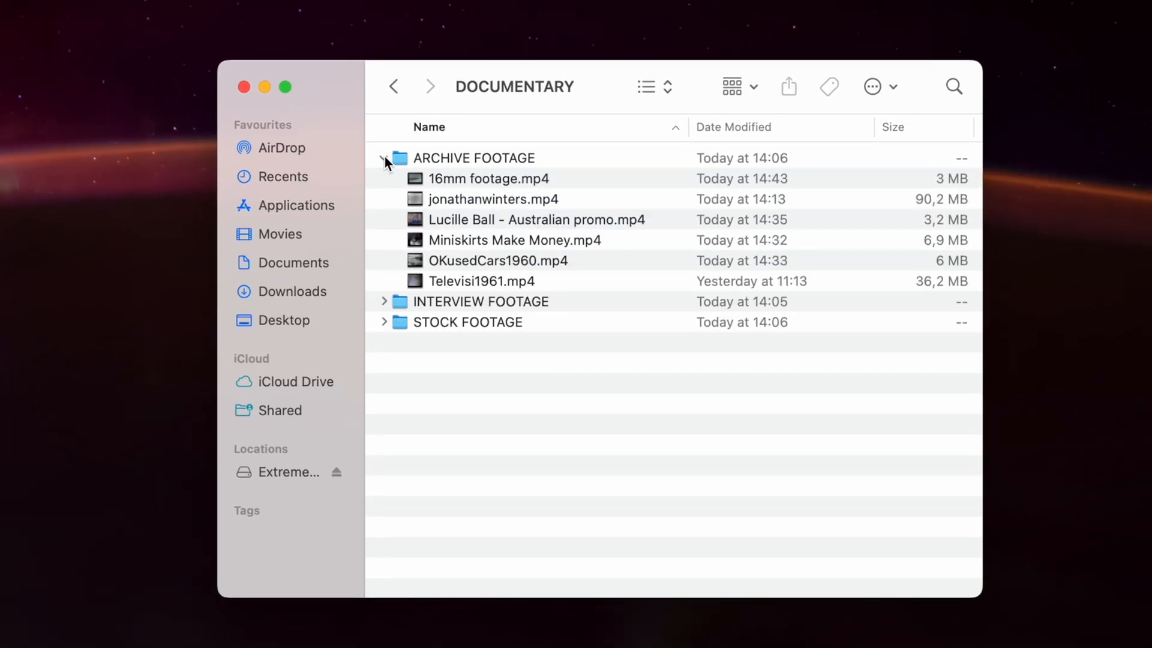
Collapse ARCHIVE FOOTAGE so only STOCK FOOTAGE's nine video files show in list view.
left_click(383, 157)
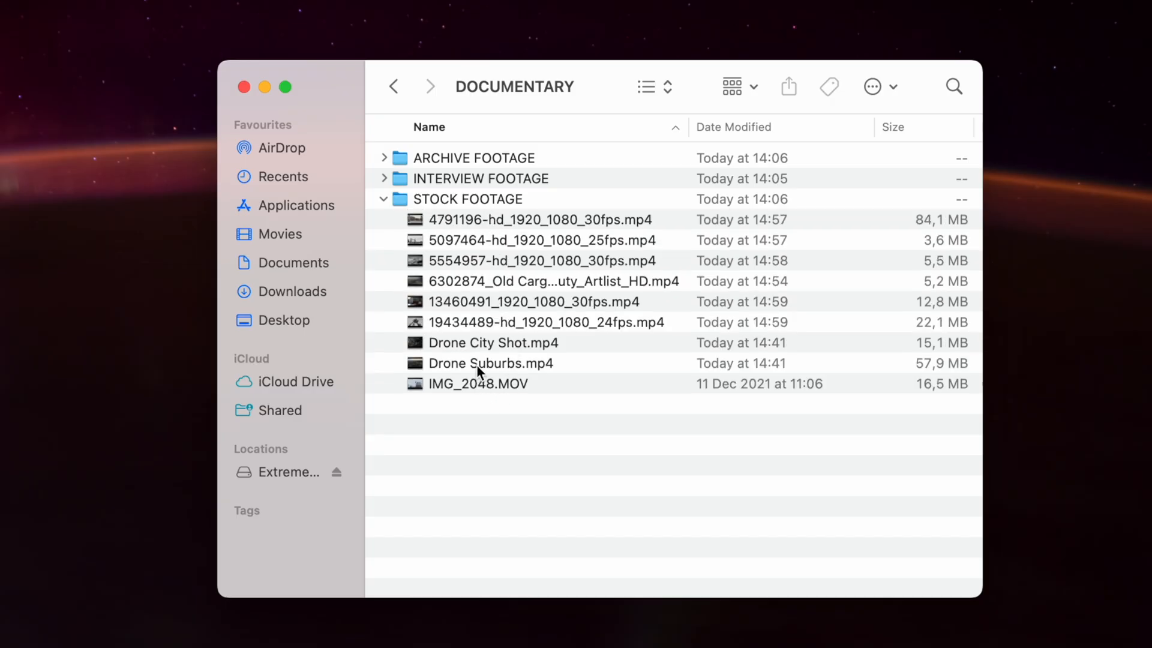
mouse_move(488, 387)
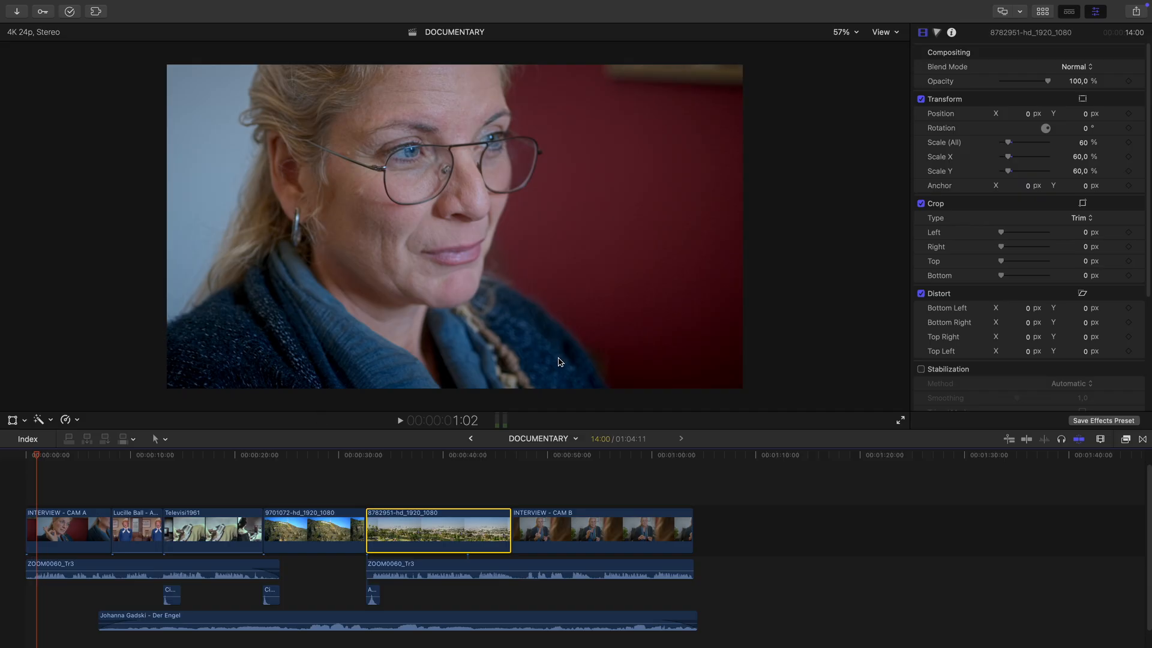
mouse_move(249, 158)
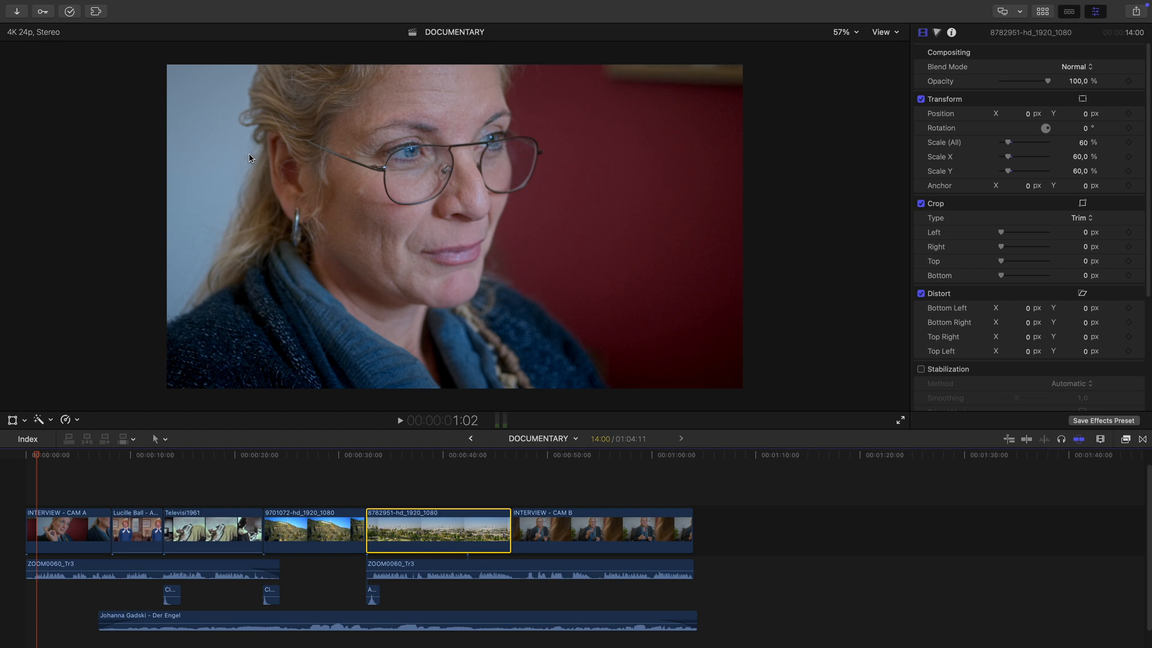
mouse_move(244, 154)
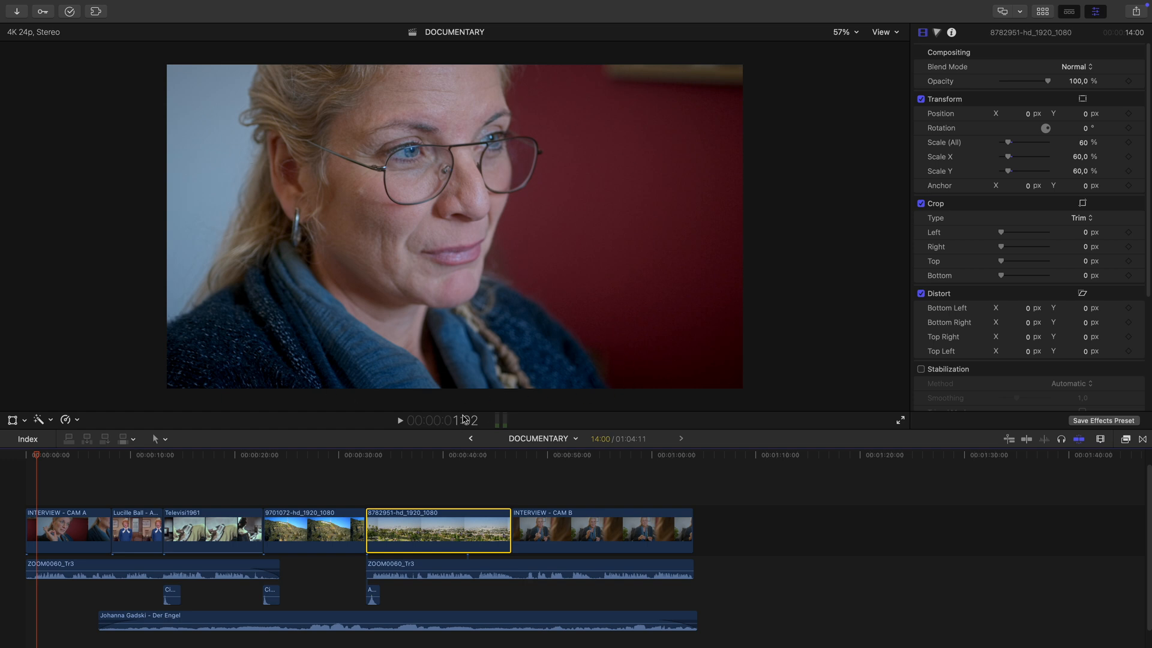
left_click(529, 454)
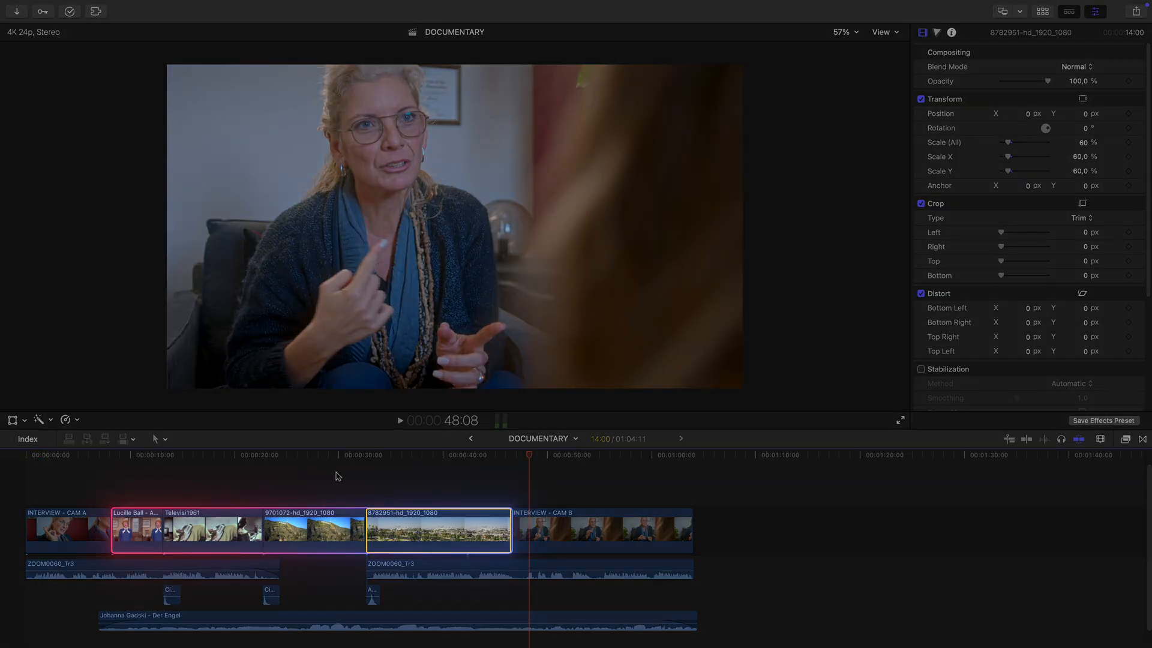
mouse_move(131, 474)
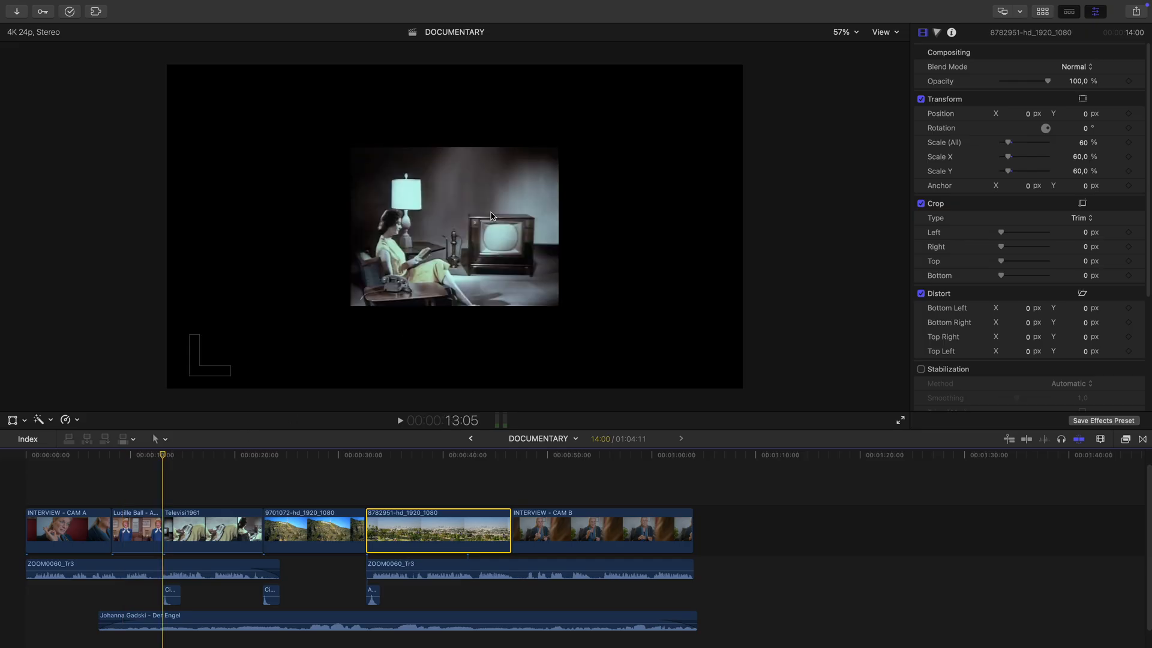
mouse_move(321, 160)
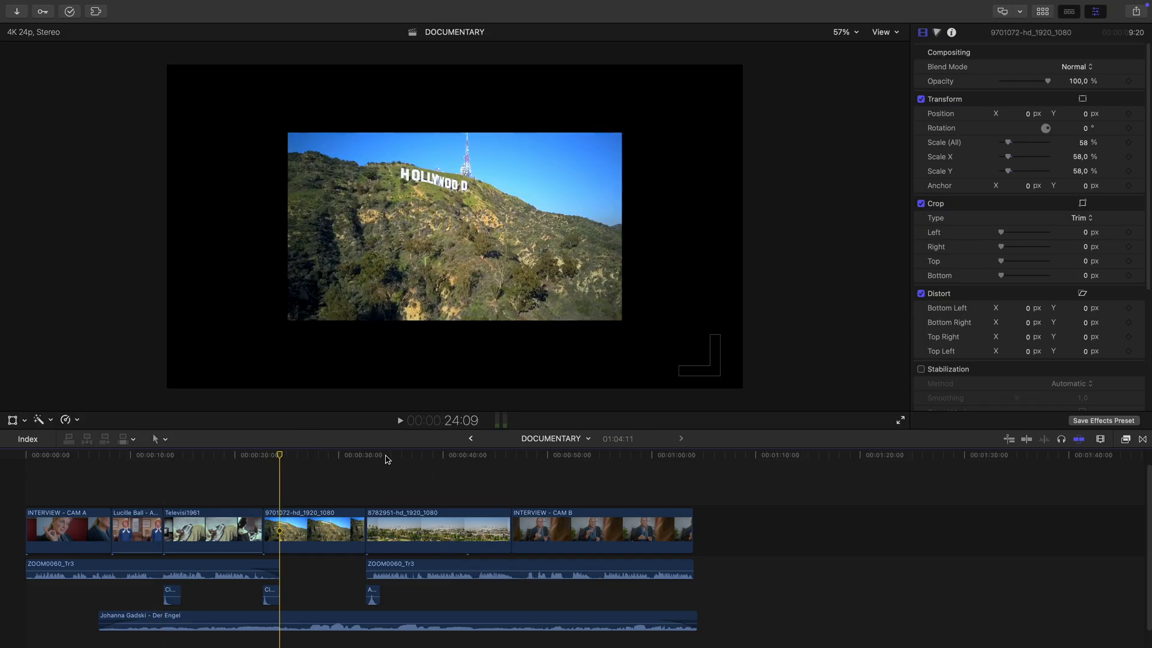
left_click(380, 454)
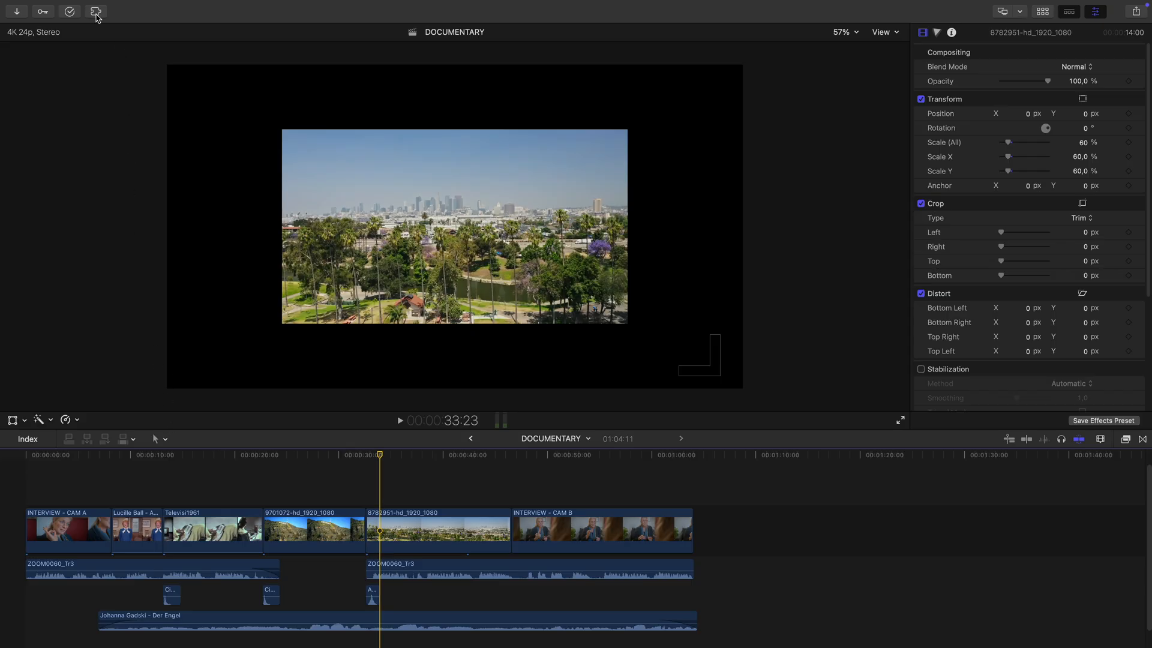
Launch mUpscalerAI from Final Cut Pro's mExtension library with the four documentary clips.
left_click(96, 11)
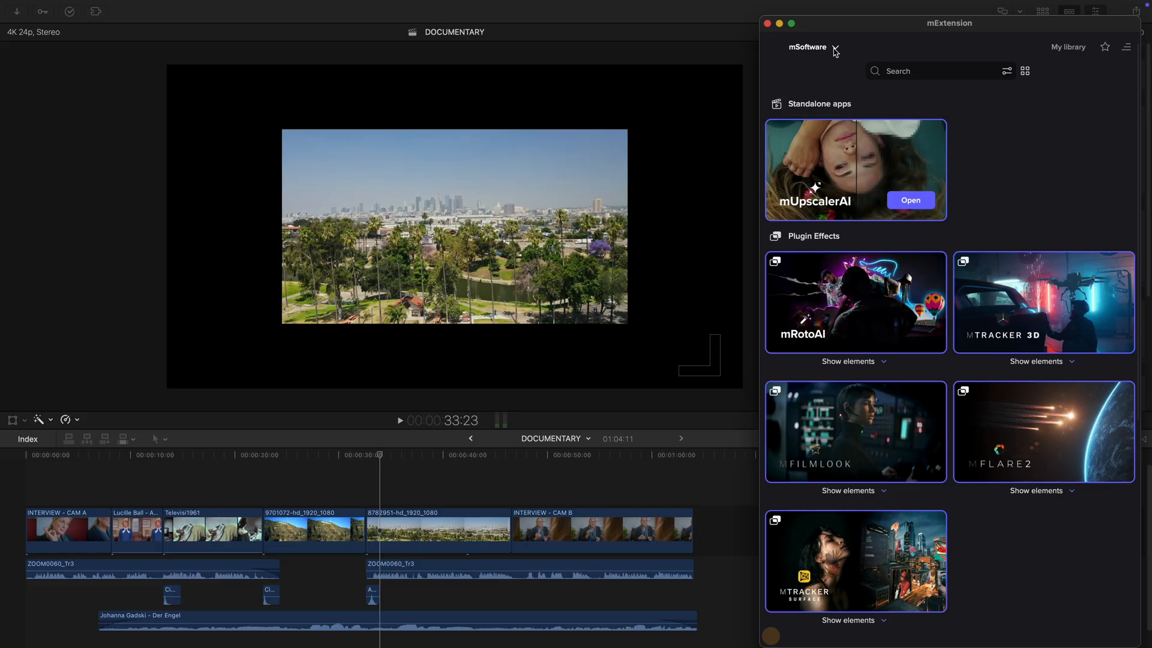
left_click(910, 200)
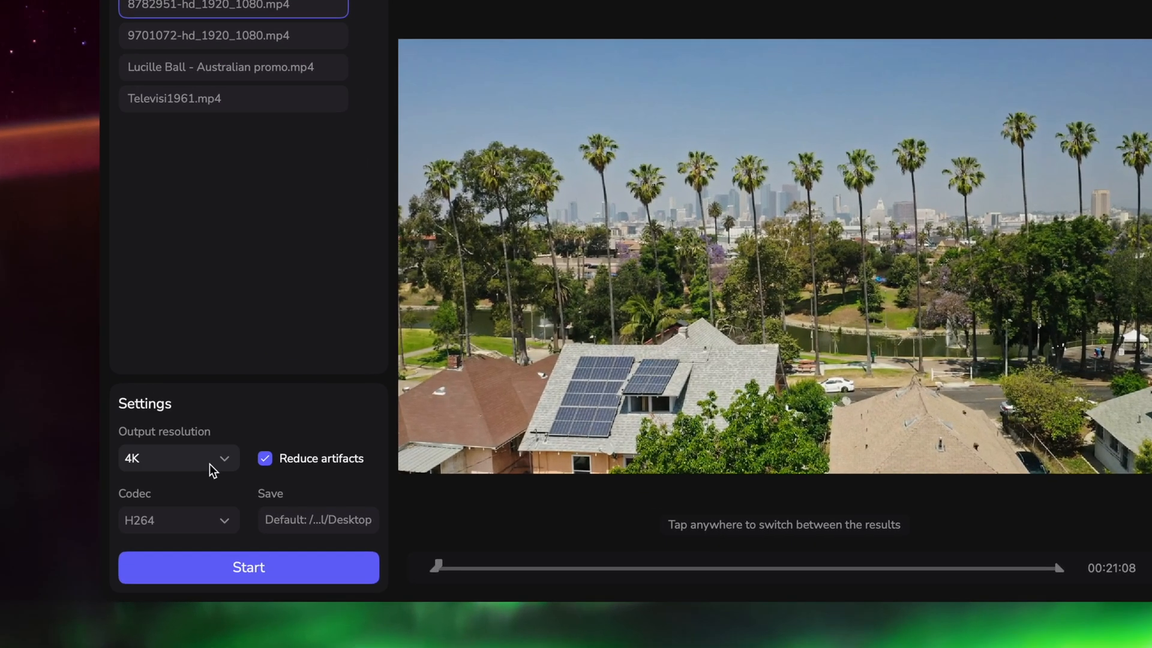
Load the Lucille Ball Australian promo into the preview and view its original.
left_click(177, 457)
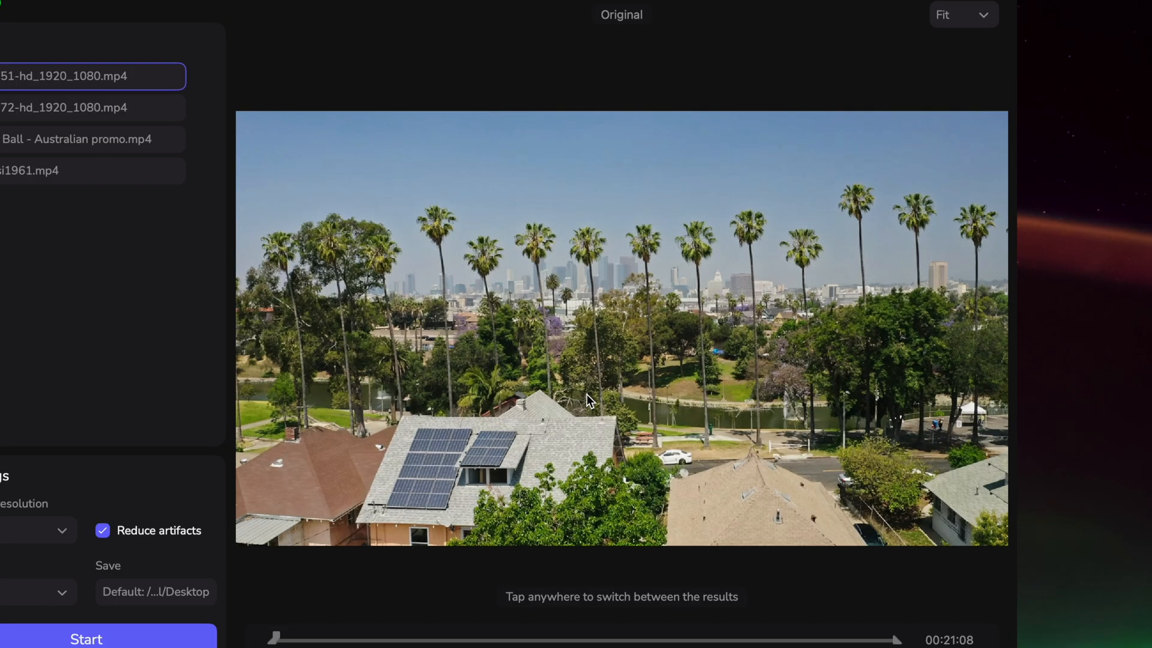
left_click(588, 400)
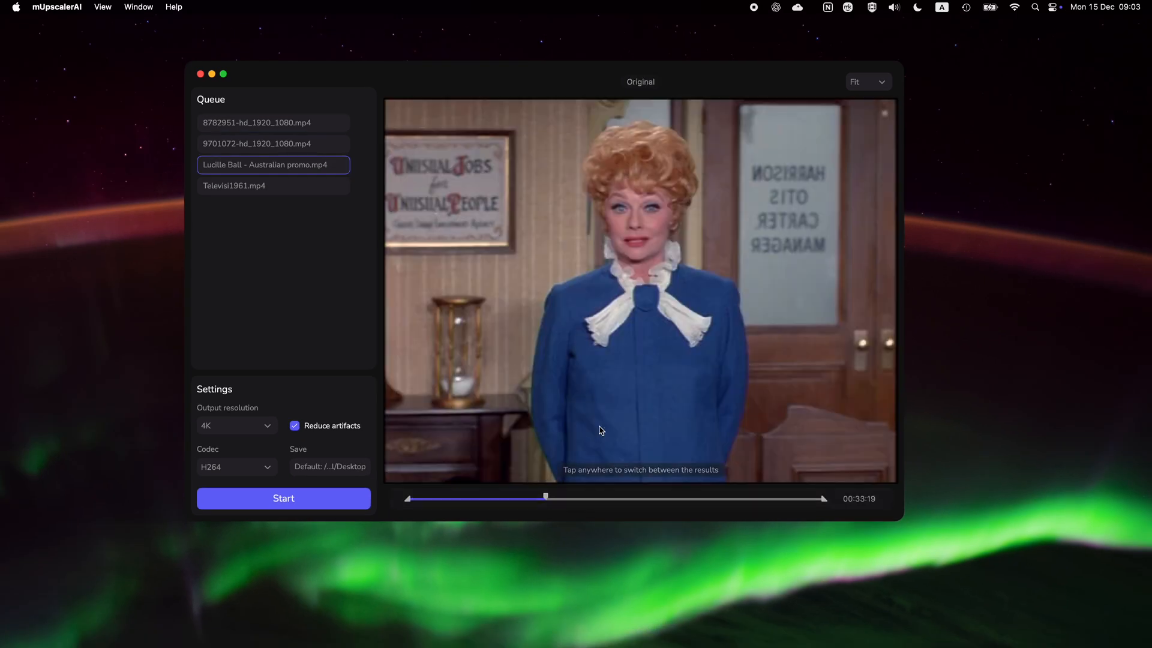
mouse_move(626, 365)
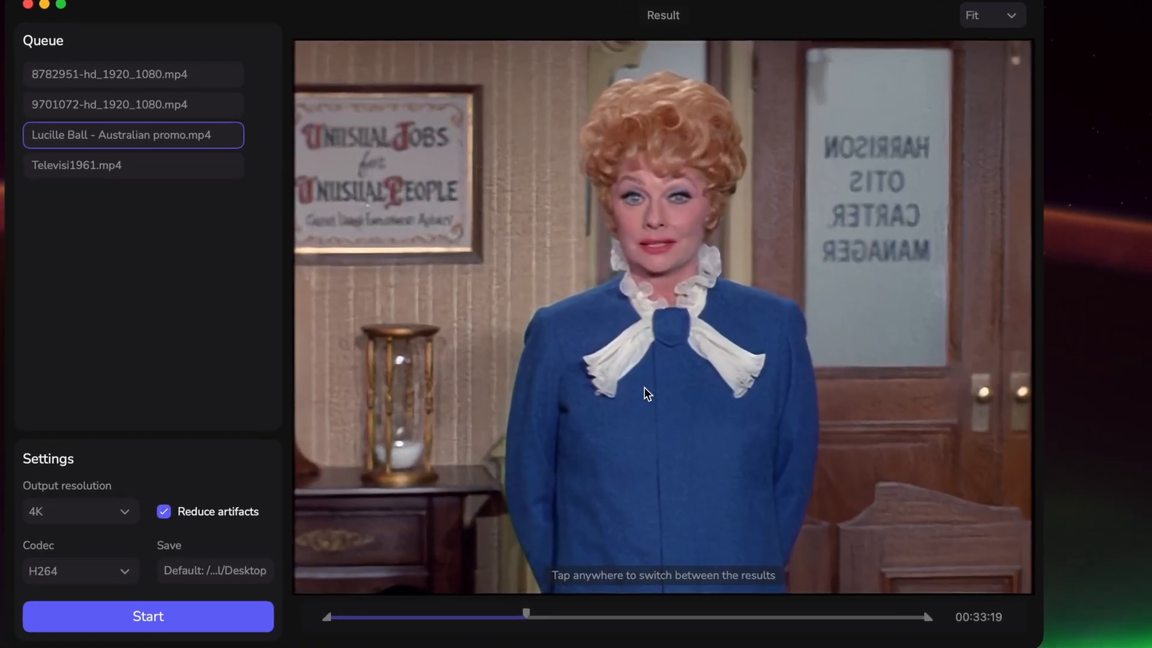
Switch the preview from Original to the upscaled Result view.
left_click(647, 393)
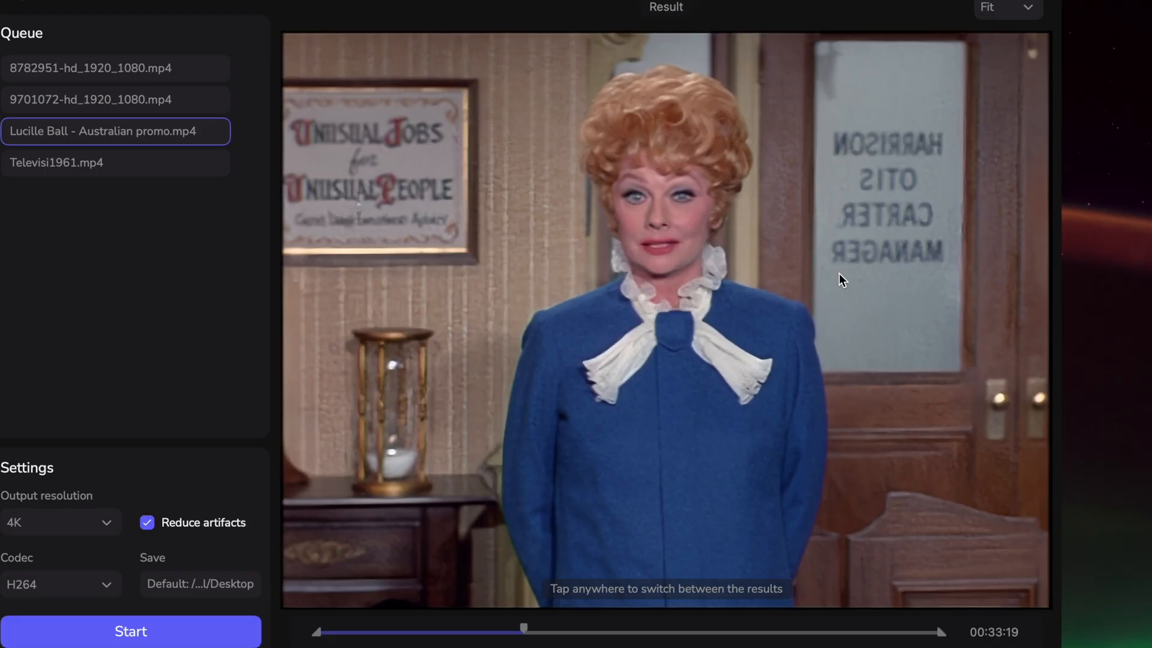
mouse_move(784, 297)
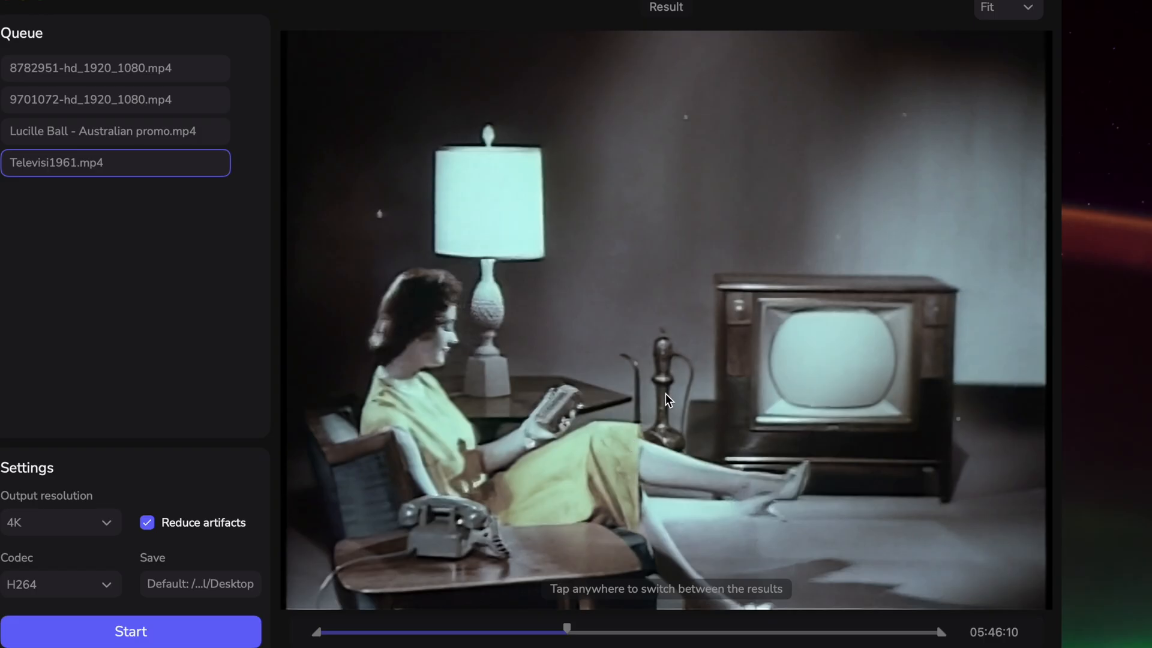
mouse_move(716, 324)
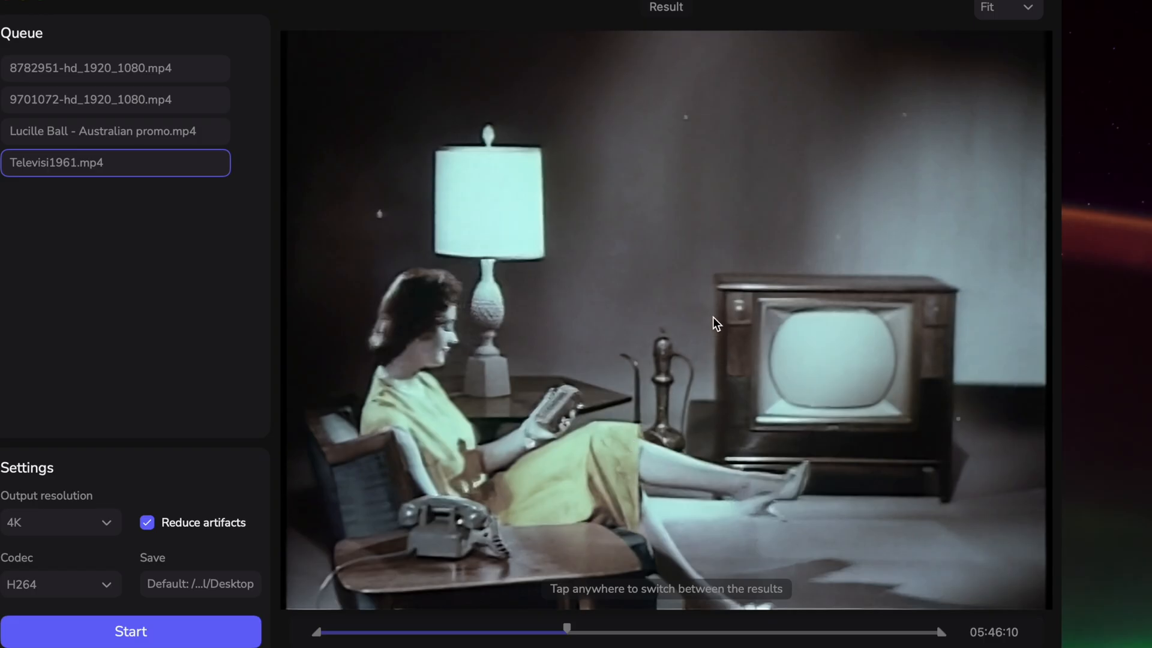
mouse_move(693, 366)
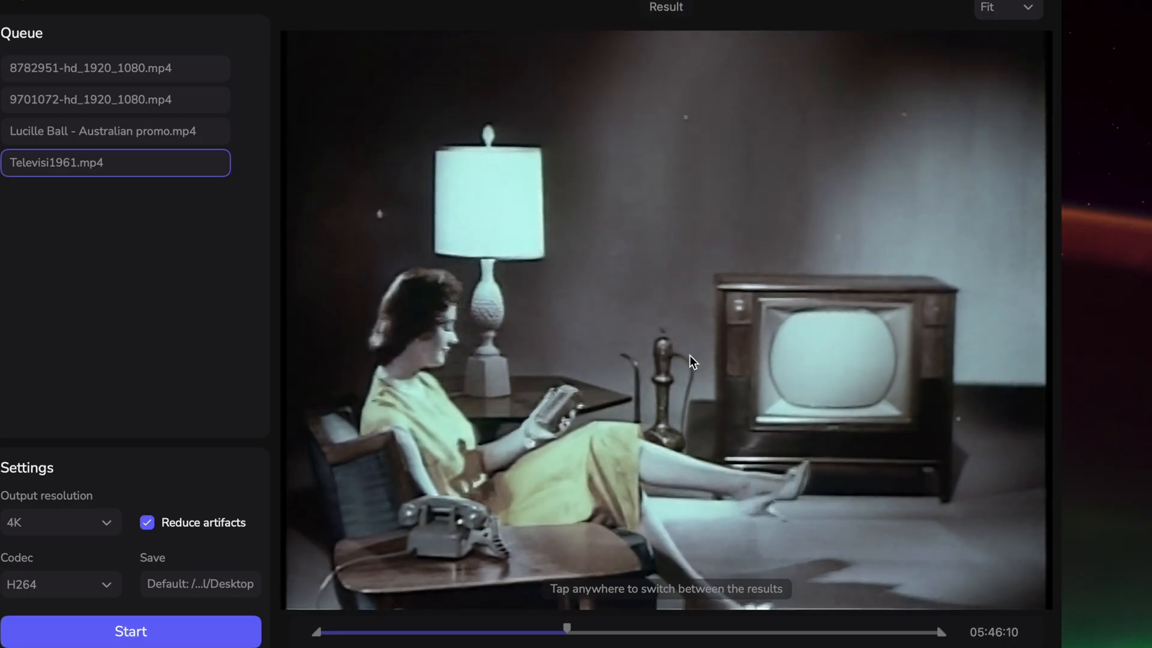
mouse_move(81, 533)
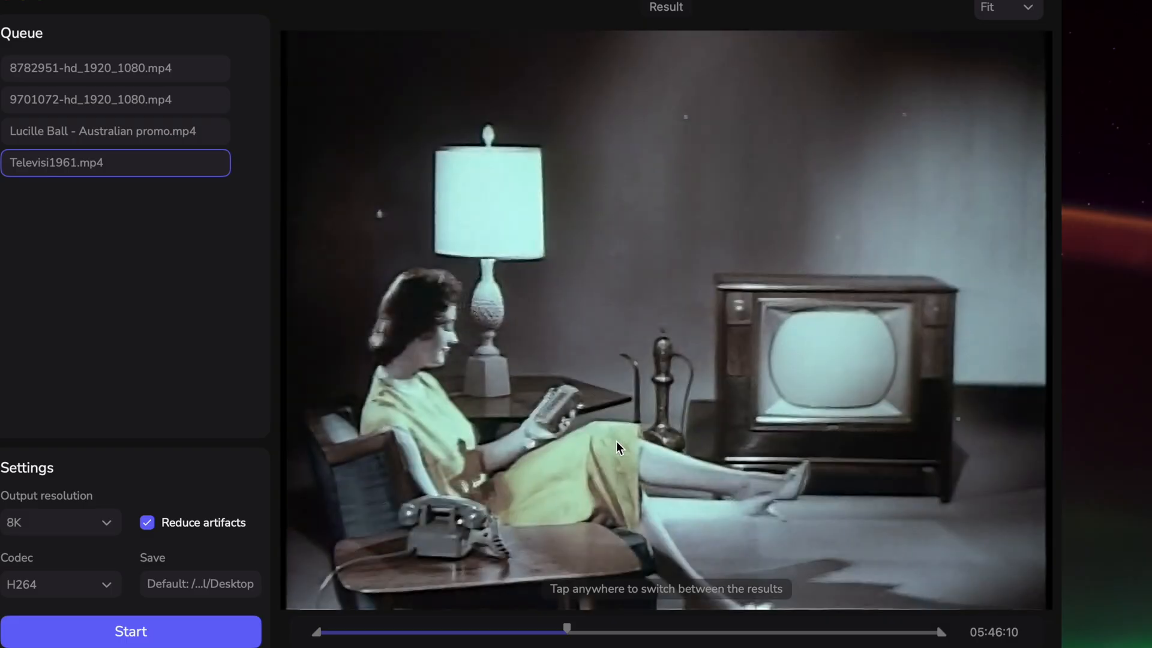
mouse_move(661, 386)
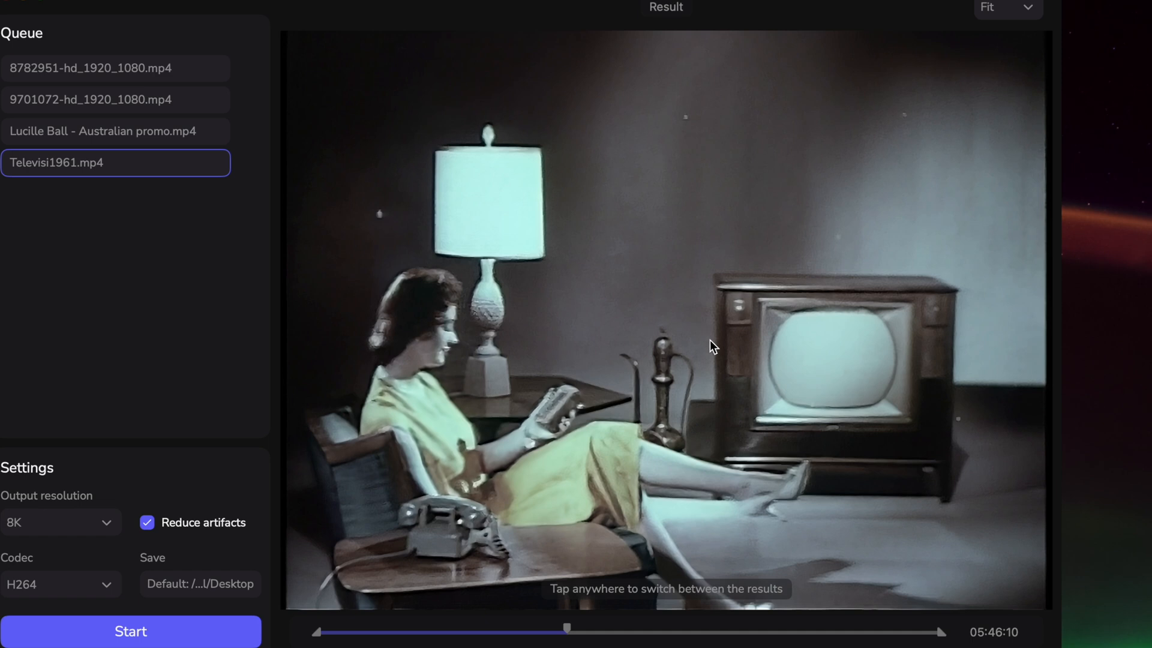
Toggle artifact reduction and set the output resolution back to 4K.
left_click(147, 522)
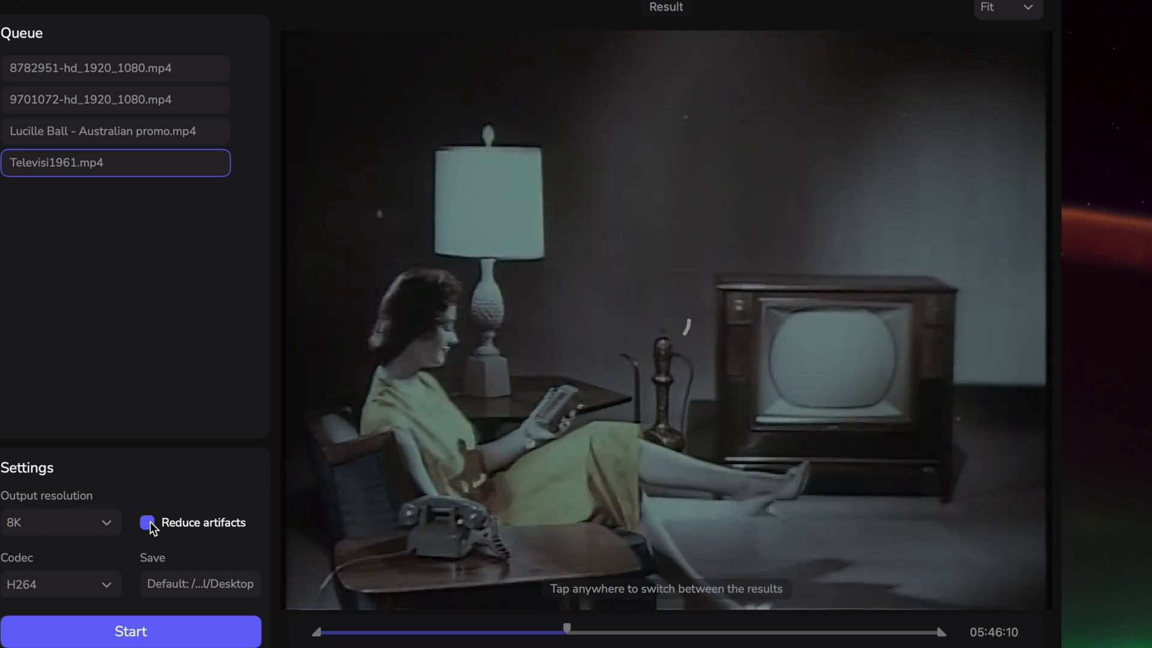
left_click(147, 522)
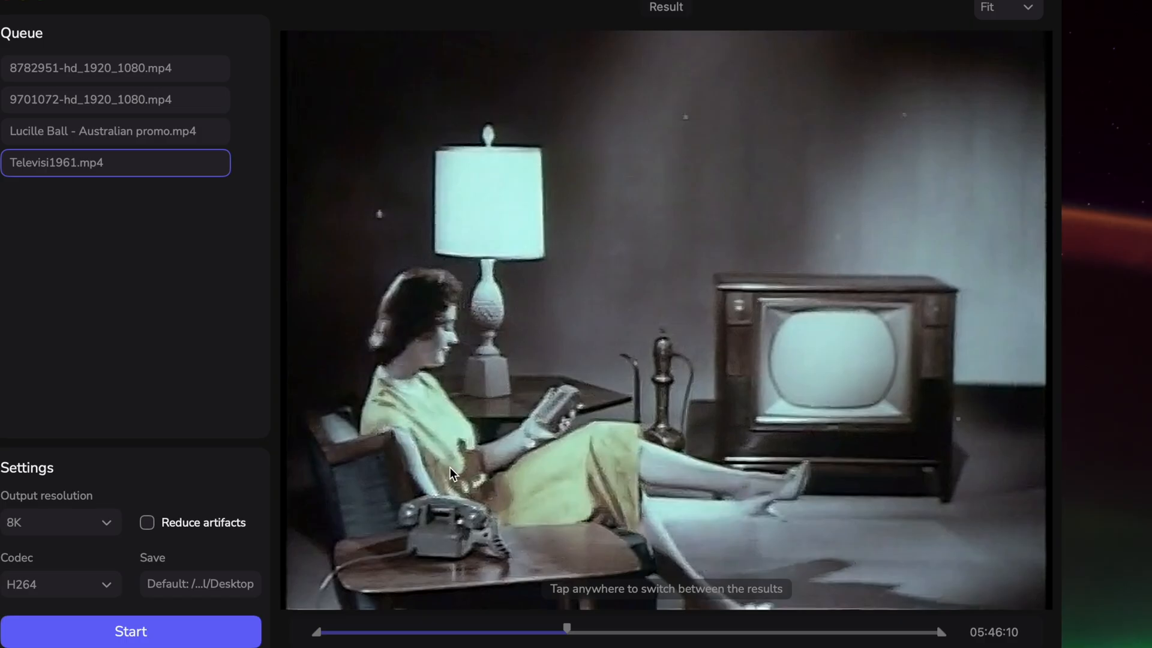
mouse_move(89, 547)
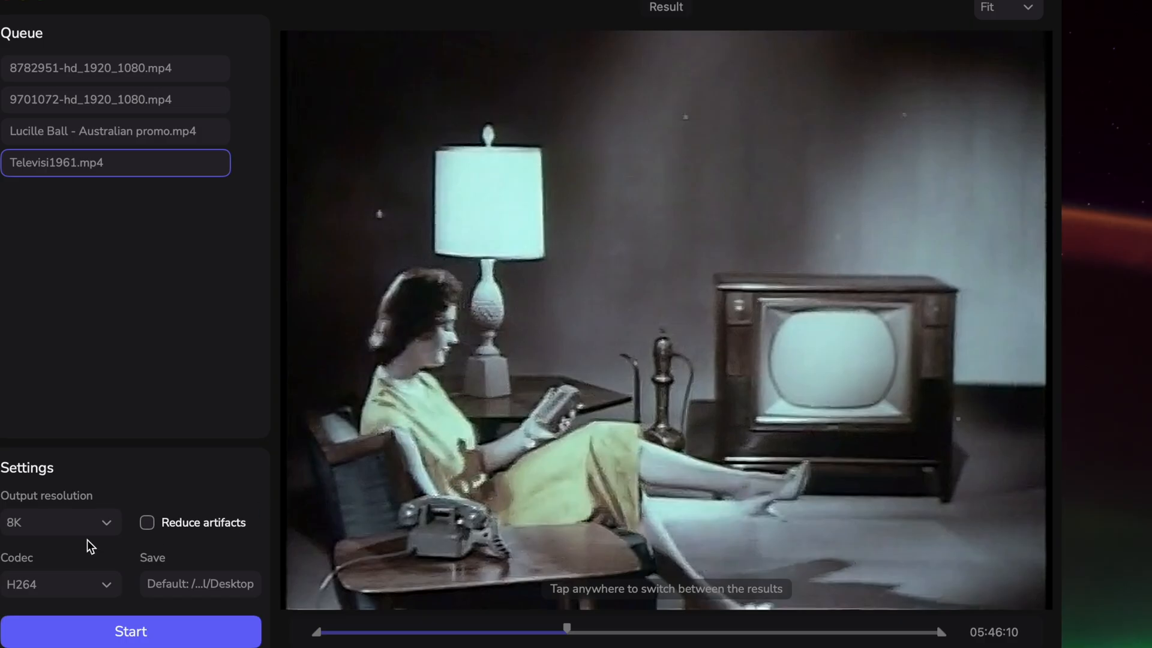
left_click(59, 522)
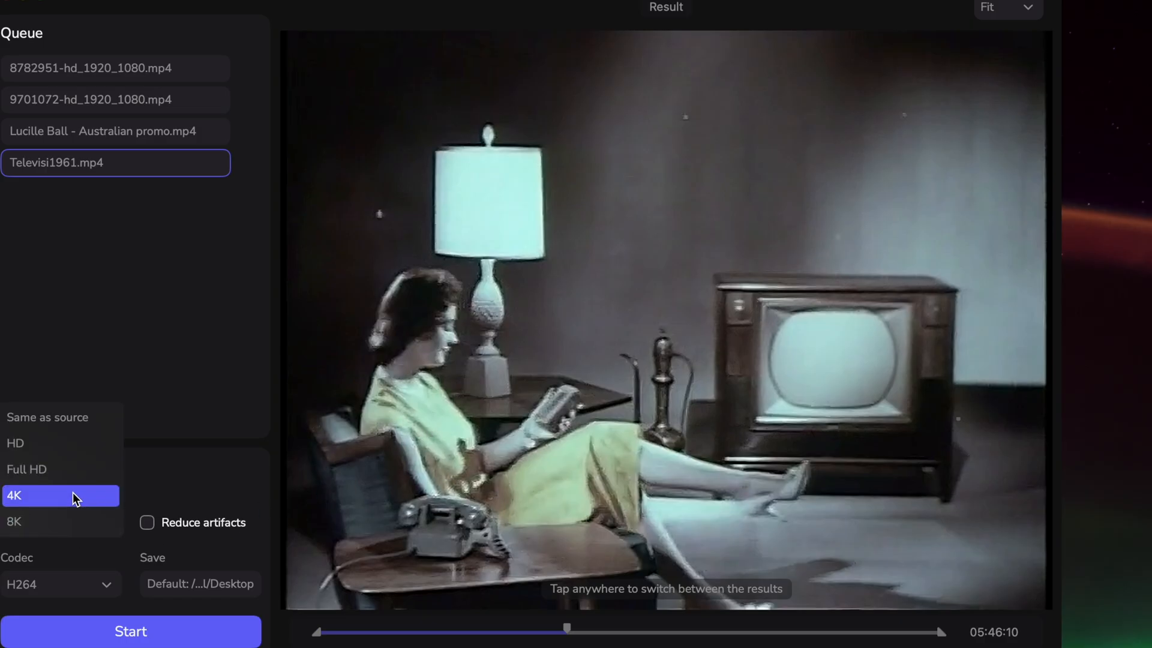
left_click(147, 522)
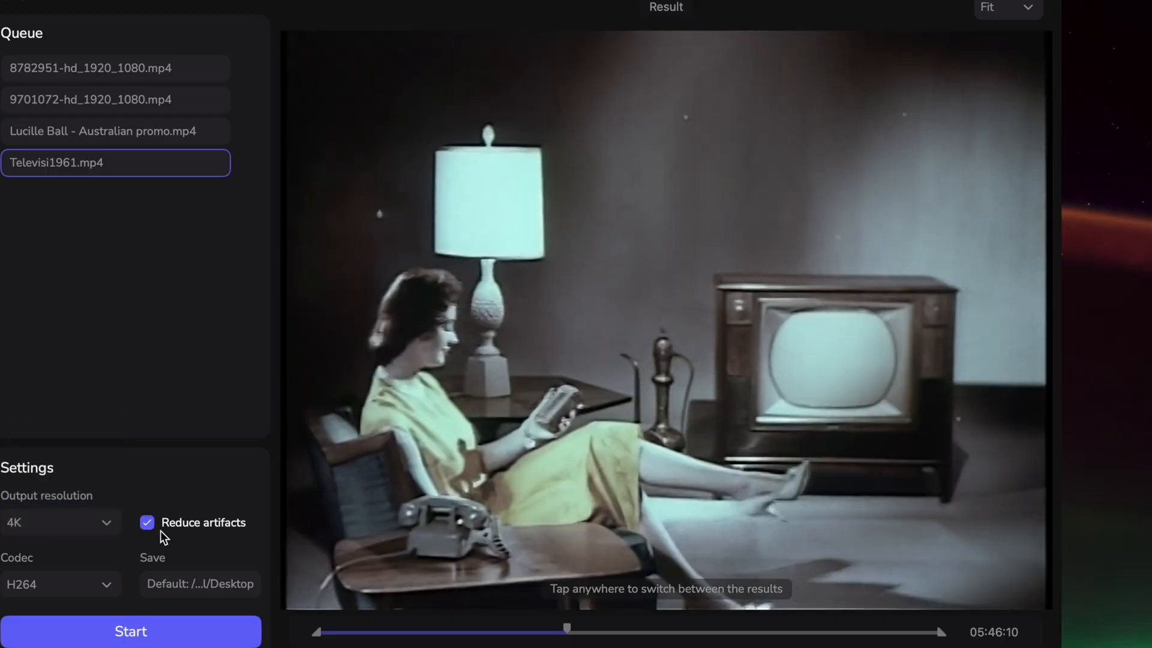
mouse_move(488, 520)
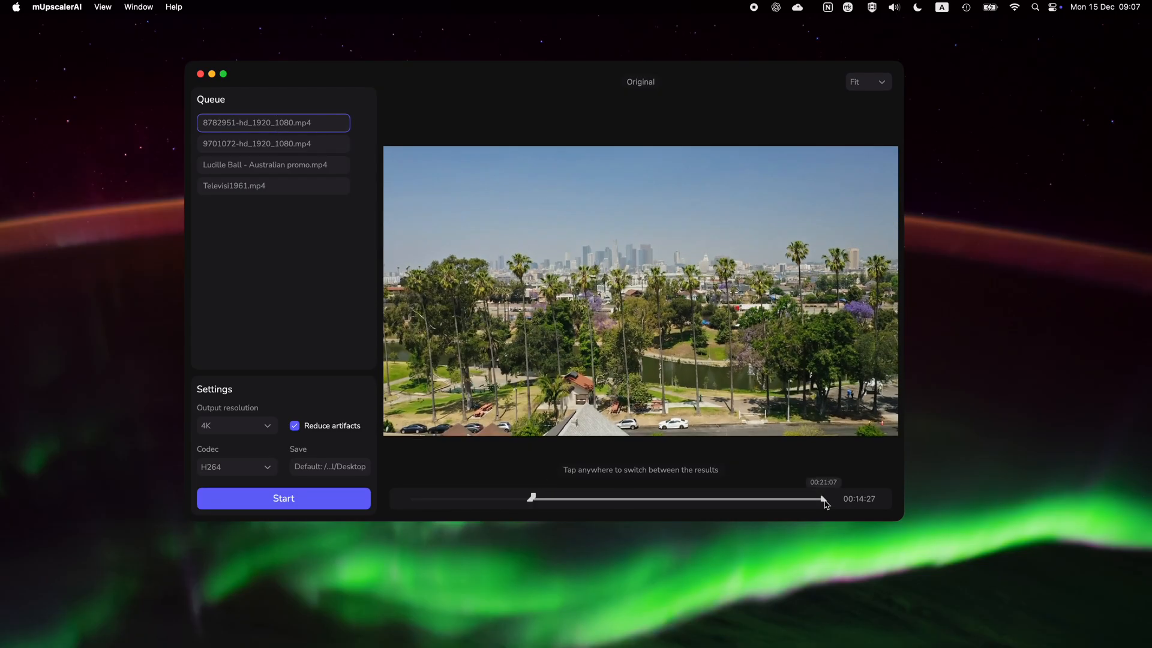
Preview the Hollywood sign clip, then the Australian promo clip.
left_click(274, 144)
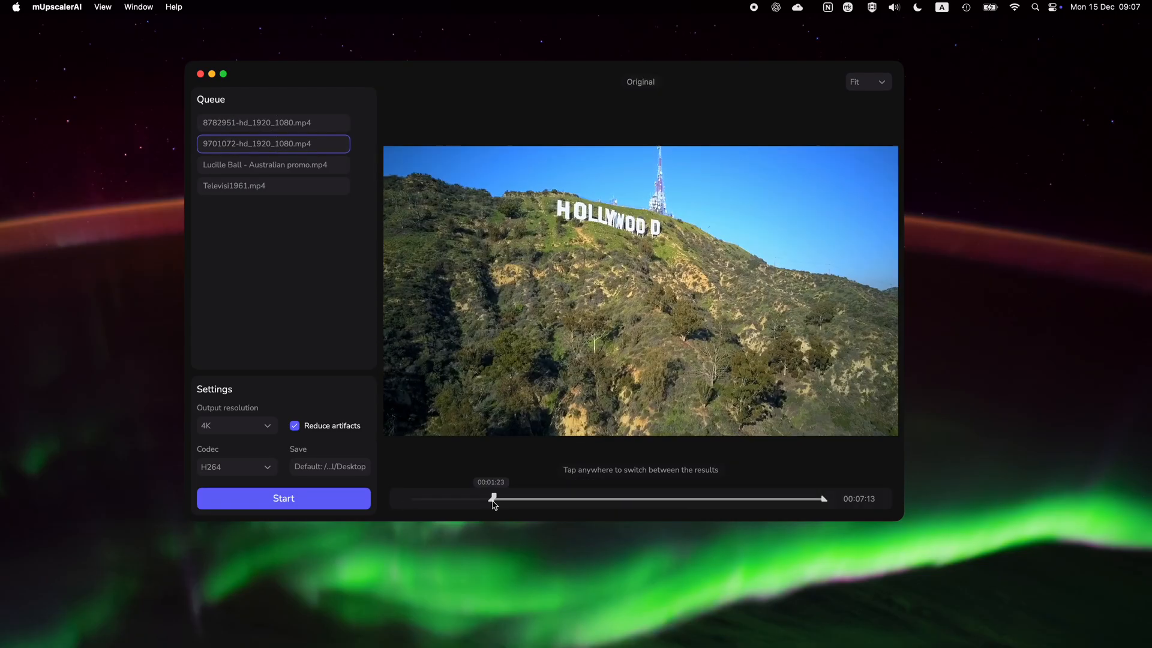
left_click(266, 164)
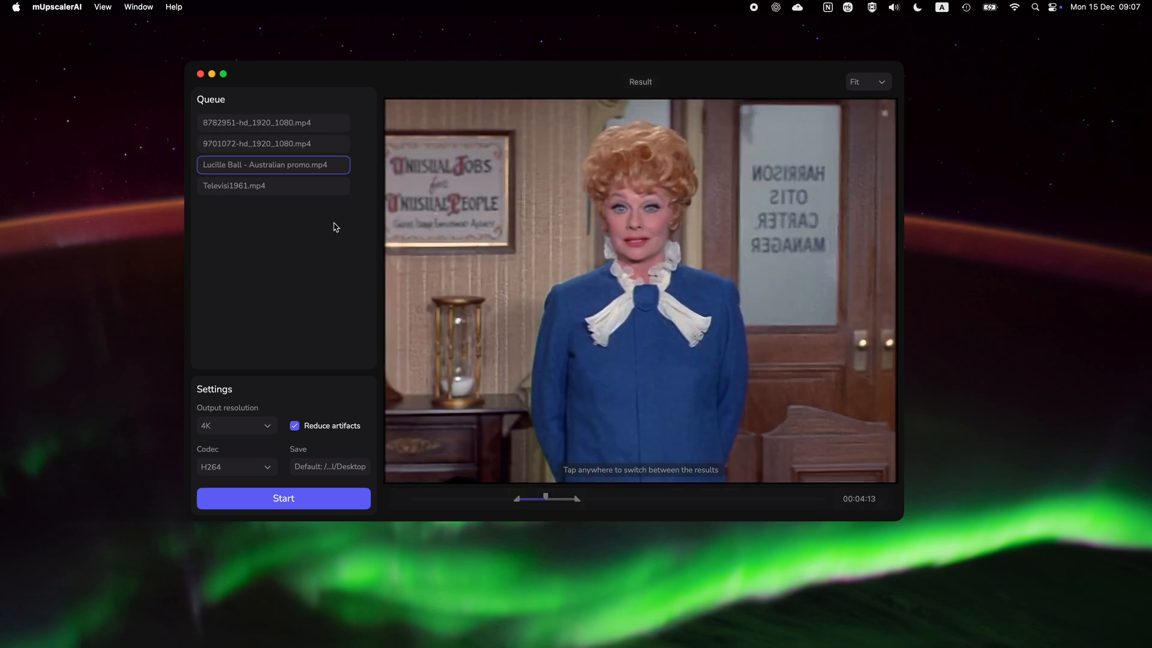
Select all four queued clips with Cmd+A and start 4K upscaling.
key("cmd+a")
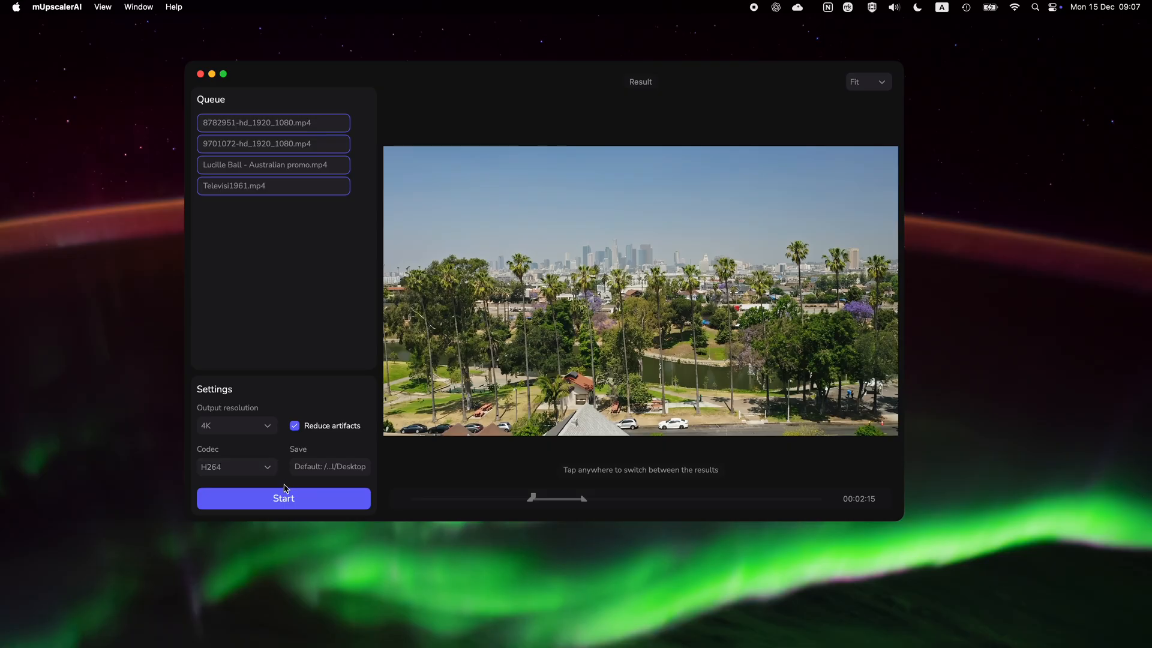
left_click(282, 498)
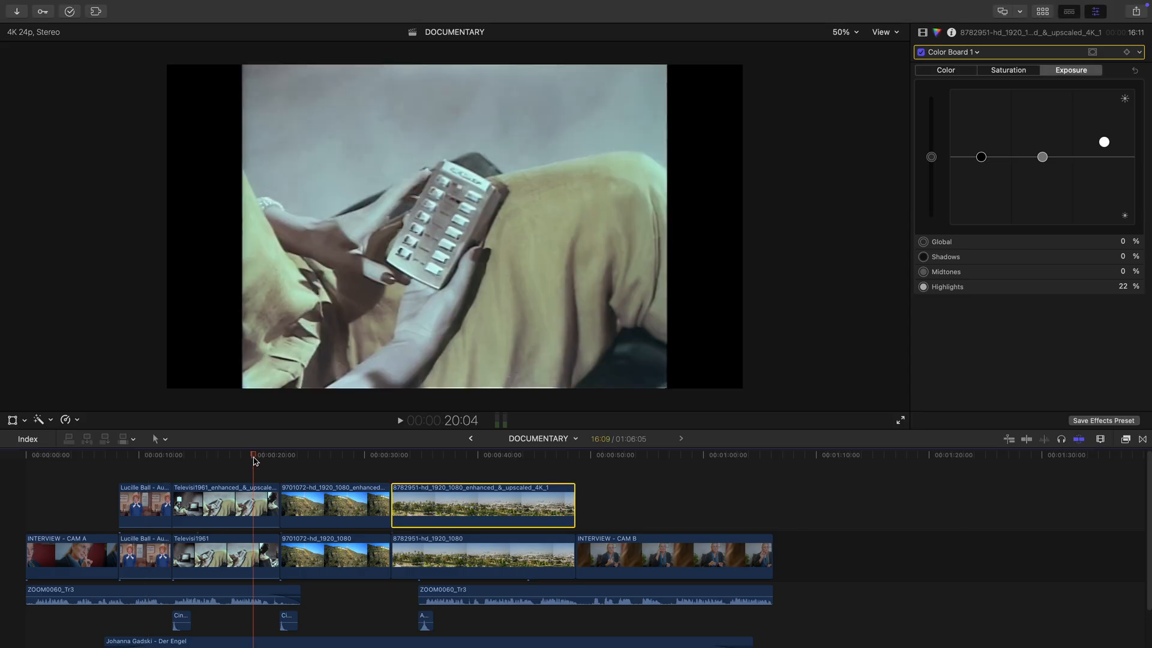
Compare upscaled and original Televisi1961 in the Video inspector, then reselect upscaled Televisi1961 and skyline clips.
left_click(225, 504)
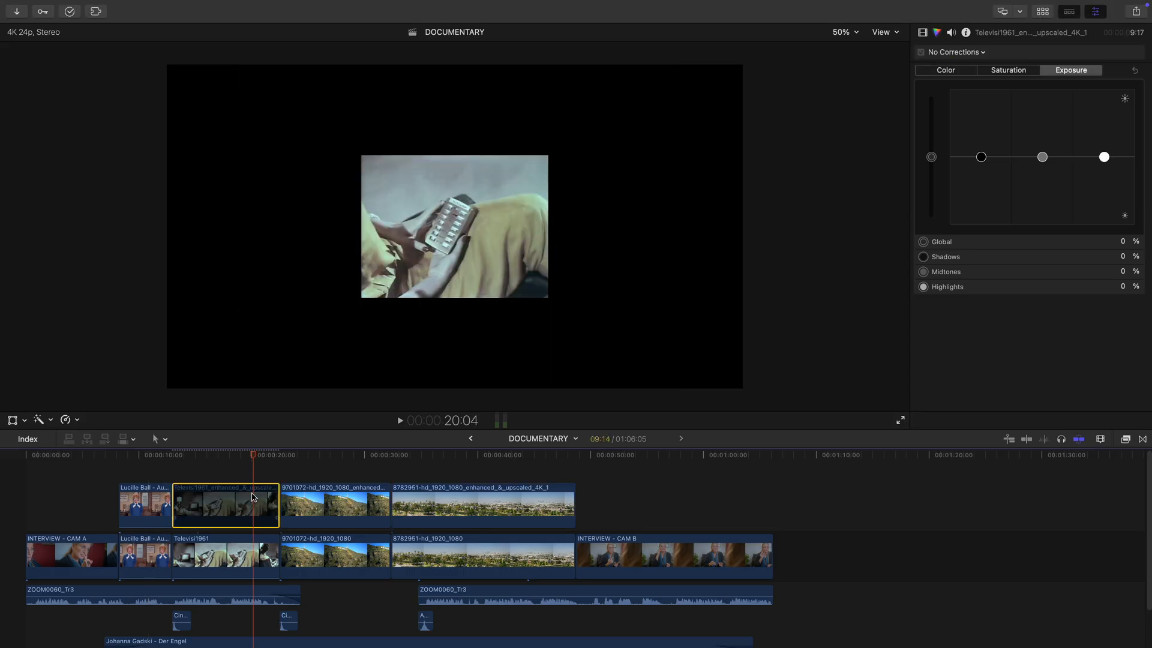
left_click(225, 556)
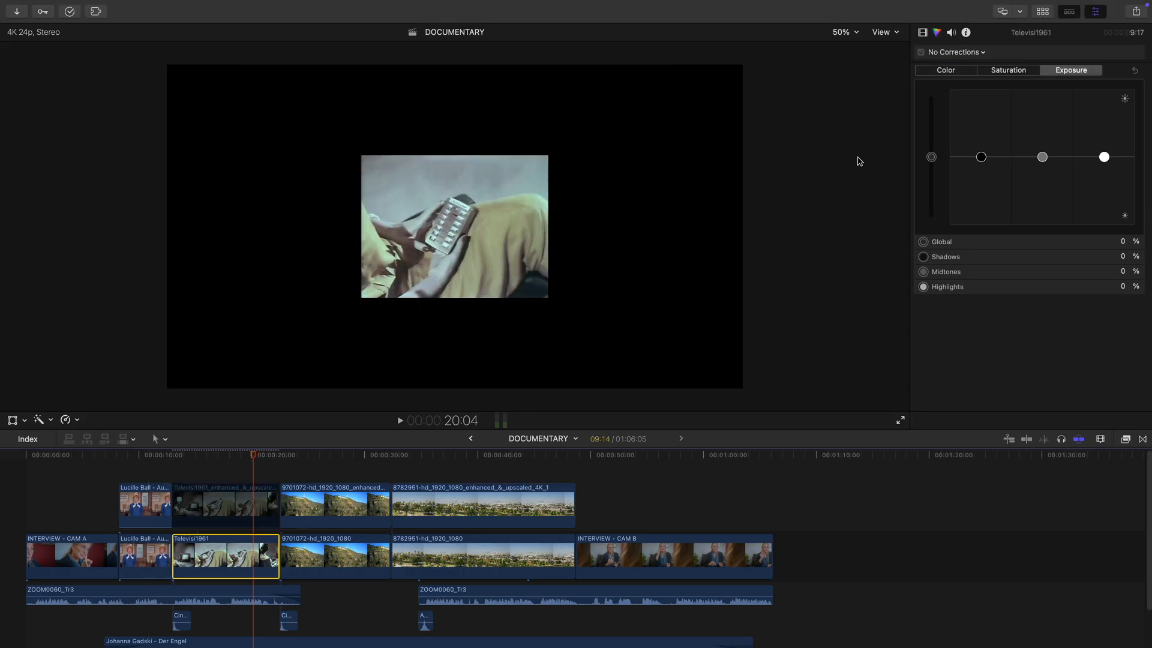
left_click(923, 32)
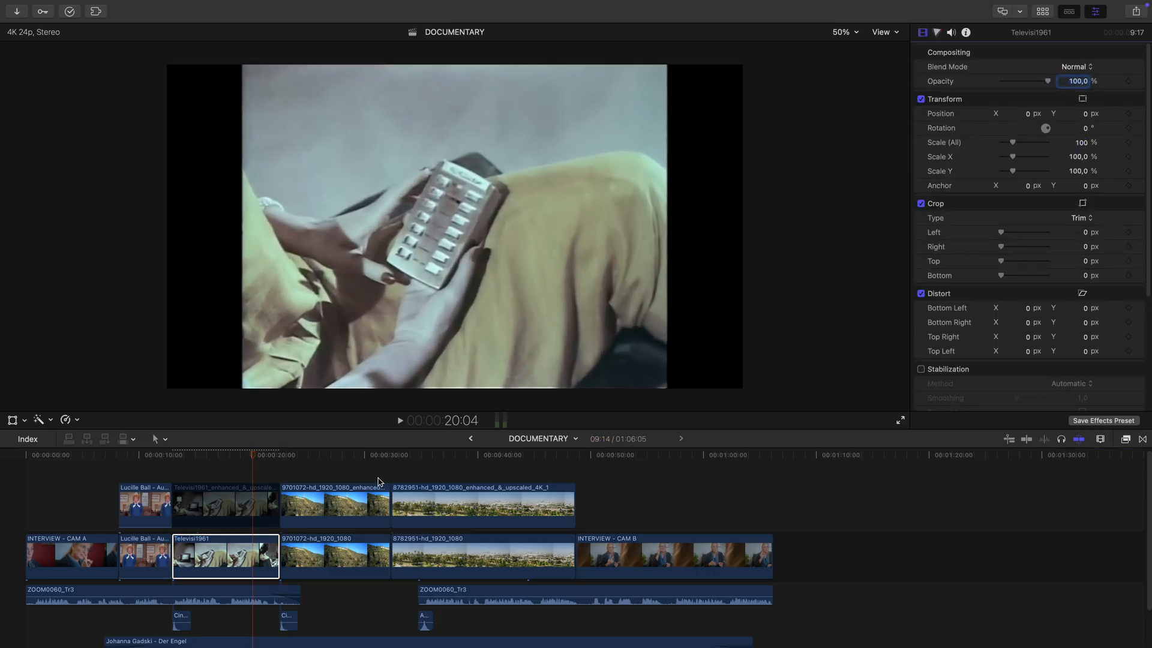
left_click(224, 503)
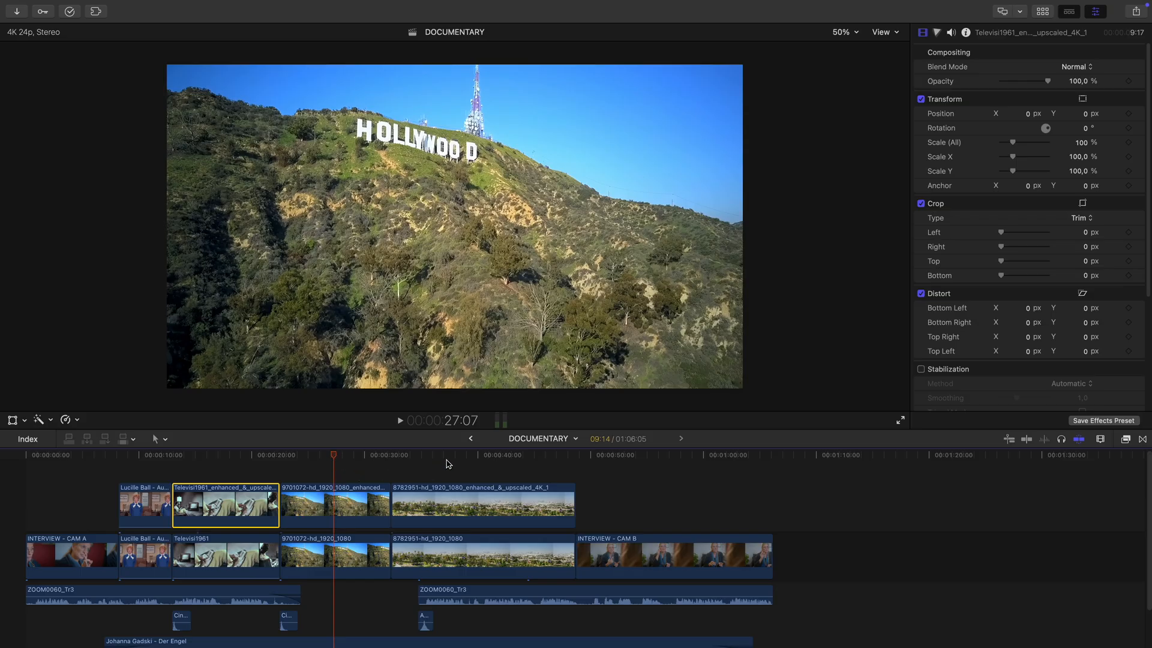
left_click(454, 455)
type("mDocumentary")
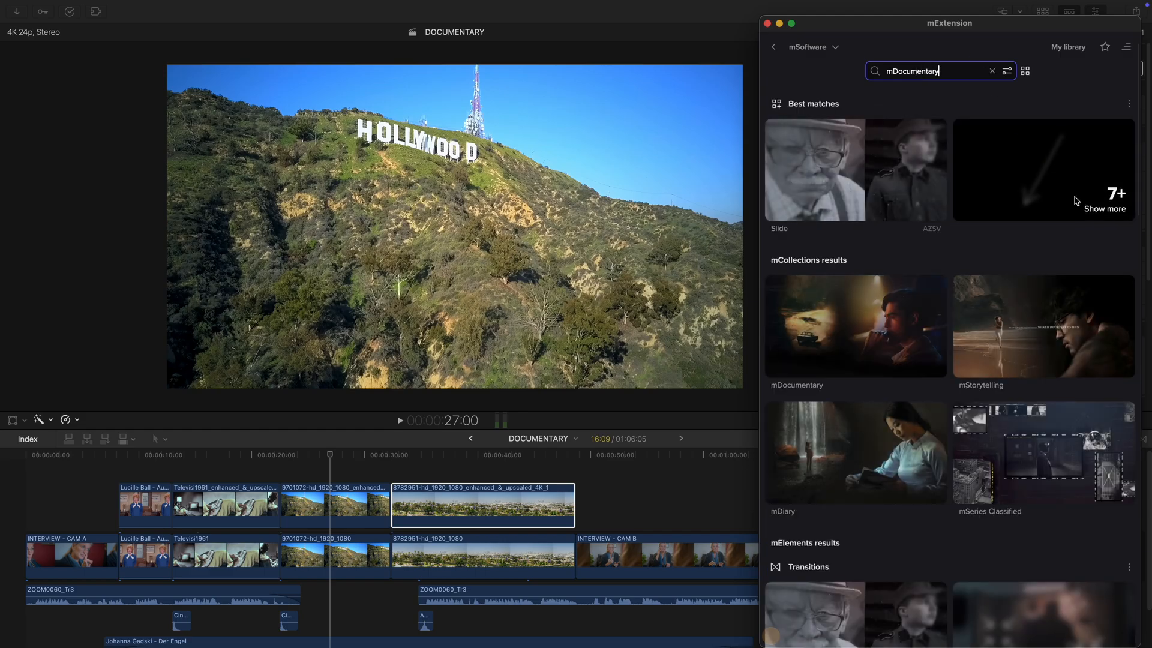
Open the mDocumentary collection and scroll down to its Blurring overlay effect.
left_click(854, 326)
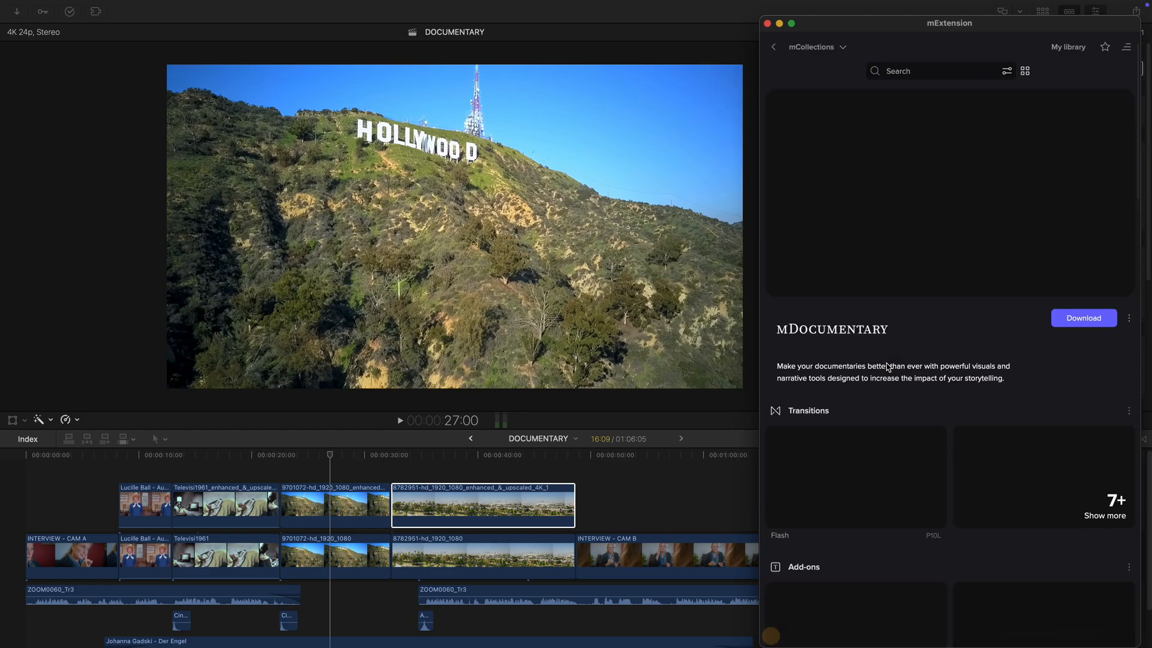
scroll("down", 3)
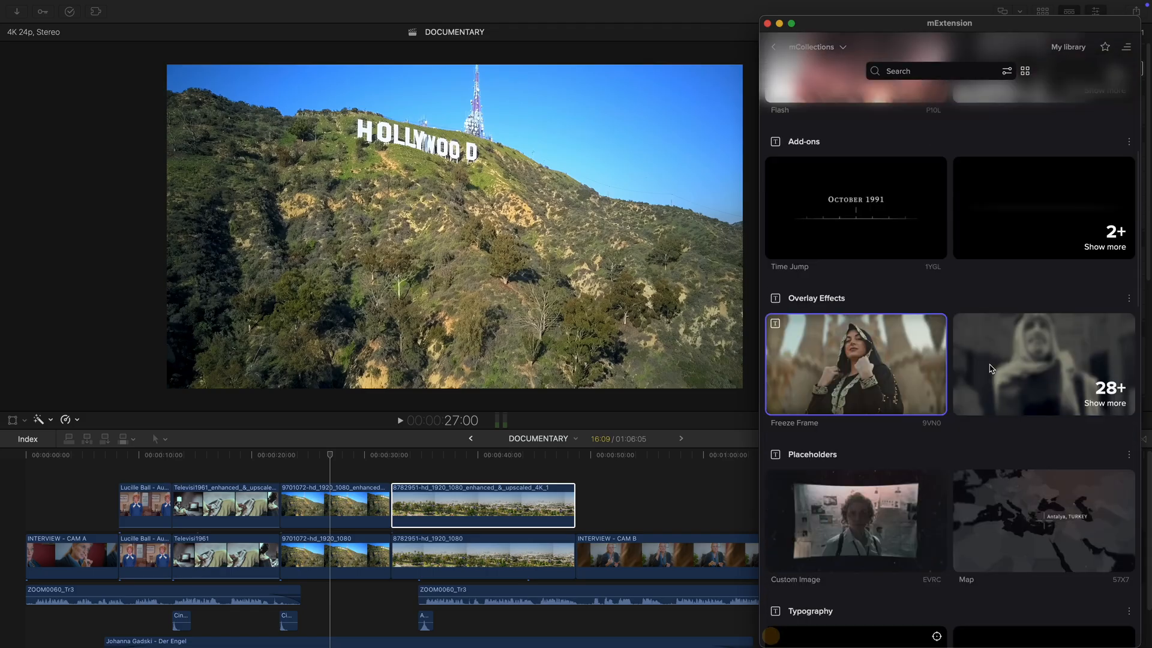
scroll("down", 3)
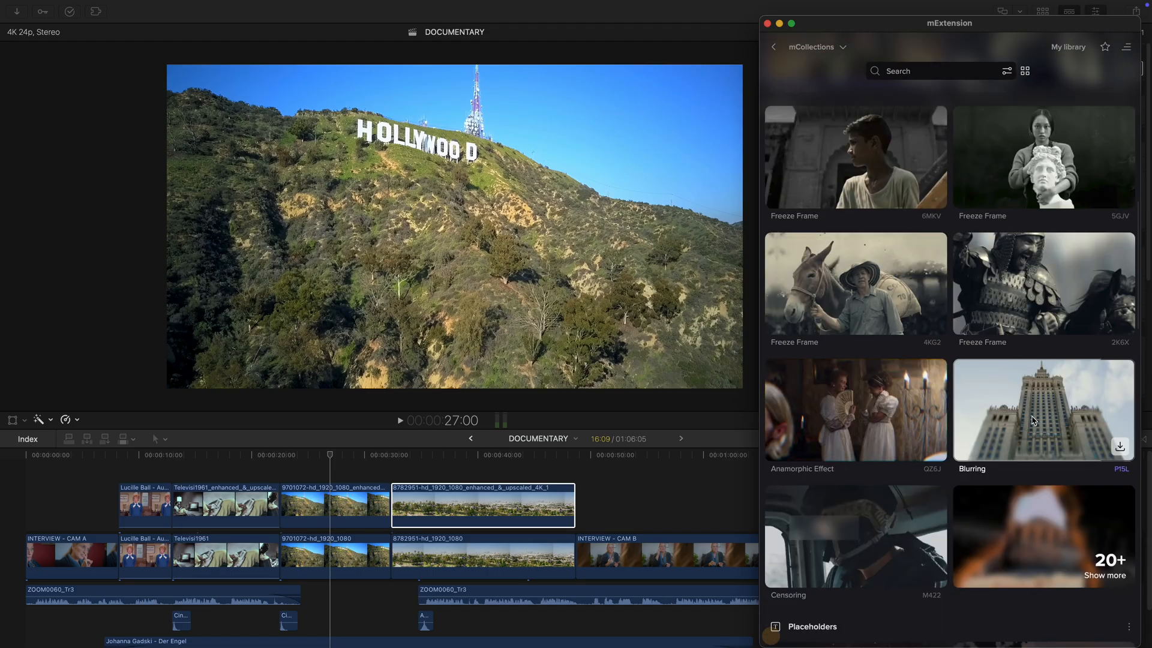
mouse_move(1041, 409)
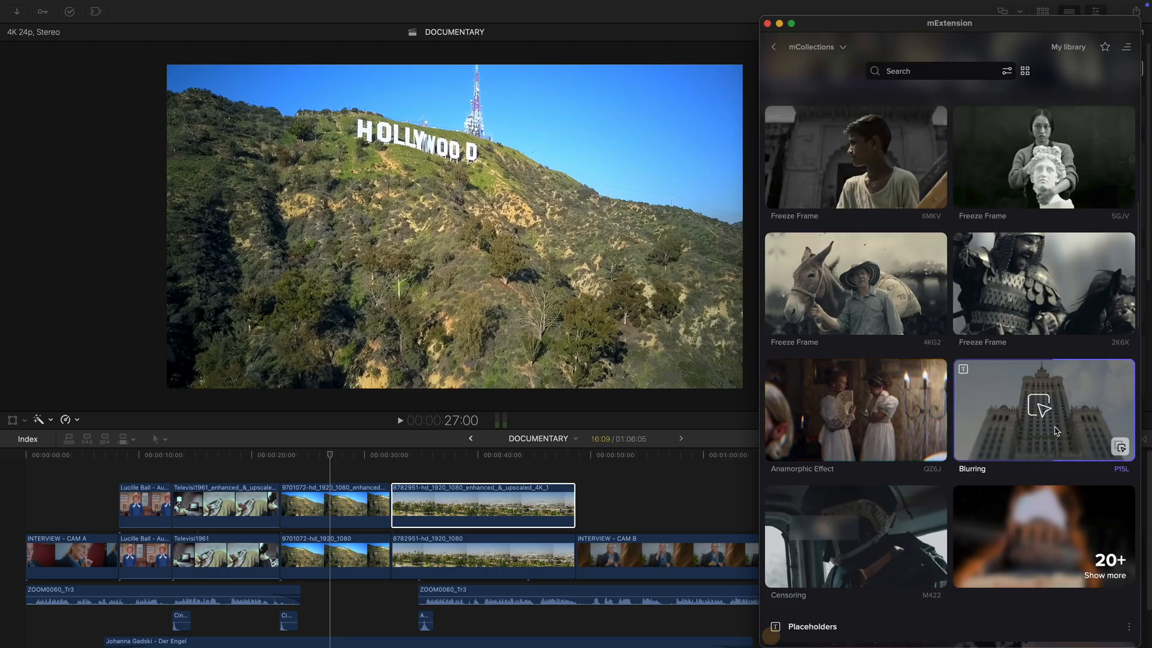
Drop the Blurring preset above the upscaled 9701072 Hollywood sign clip.
left_click_drag(1041, 410, 312, 472)
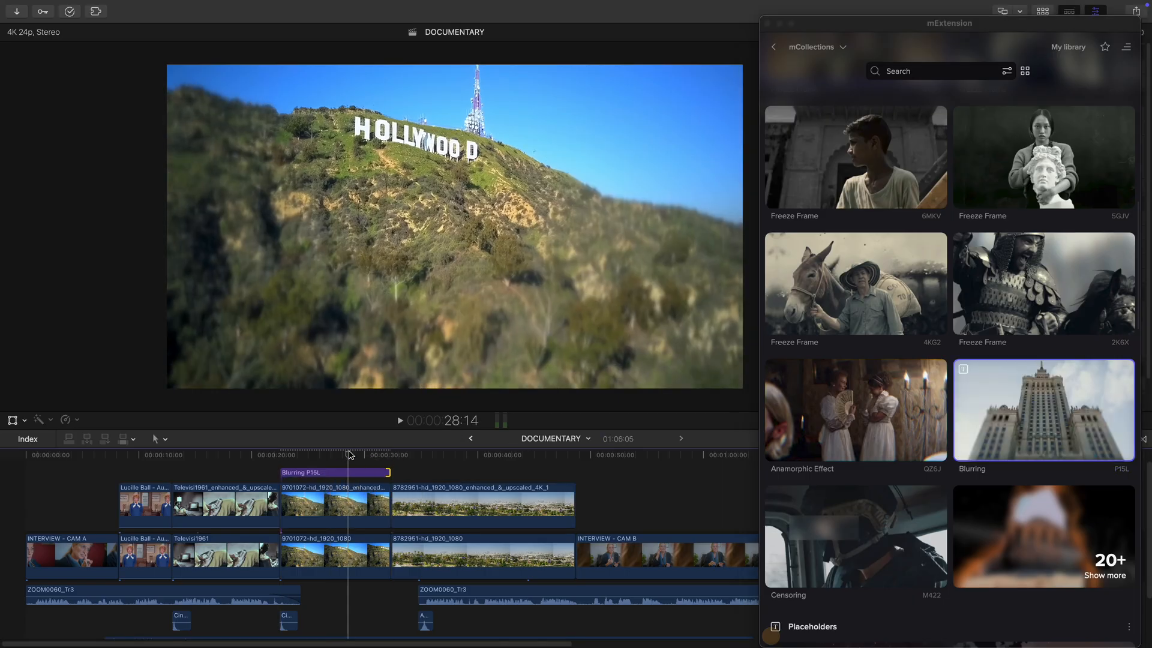
left_click(334, 505)
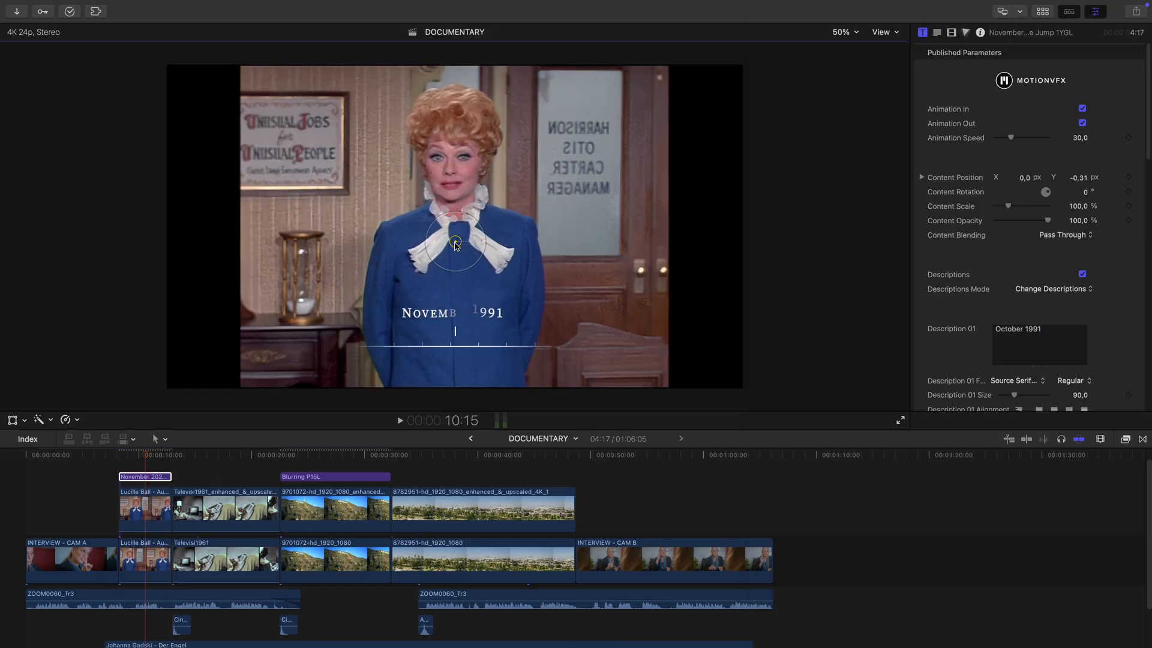
Set the Time Jump title's descriptions to March 1961 and July 1961.
double_click(1034, 328)
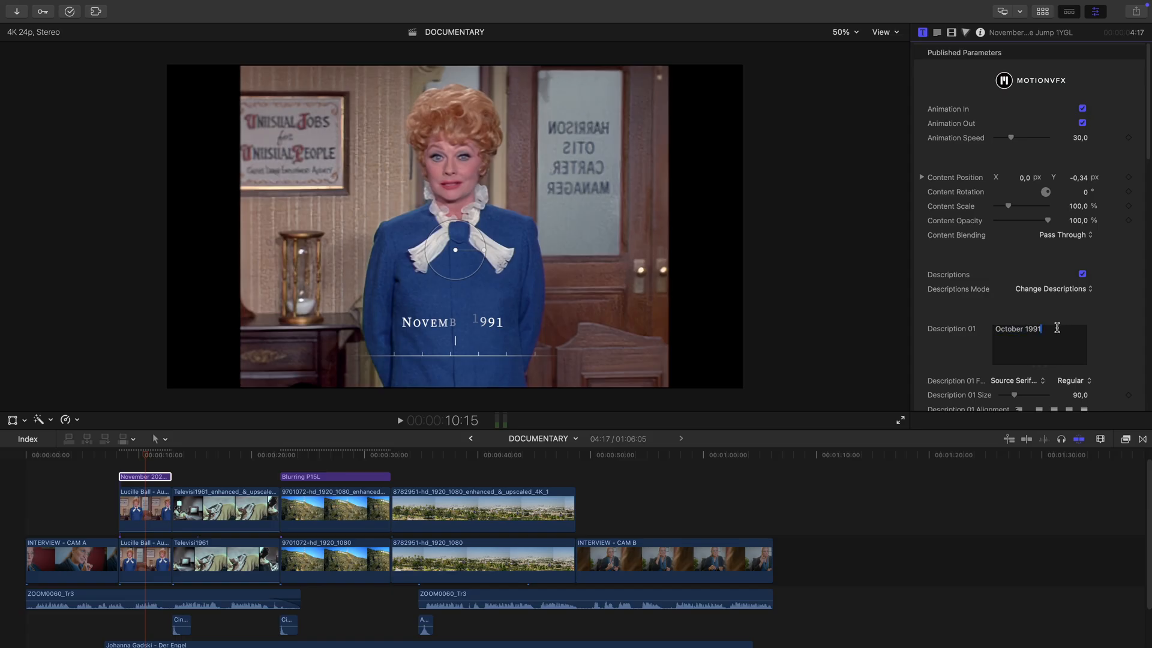
type("March 1961")
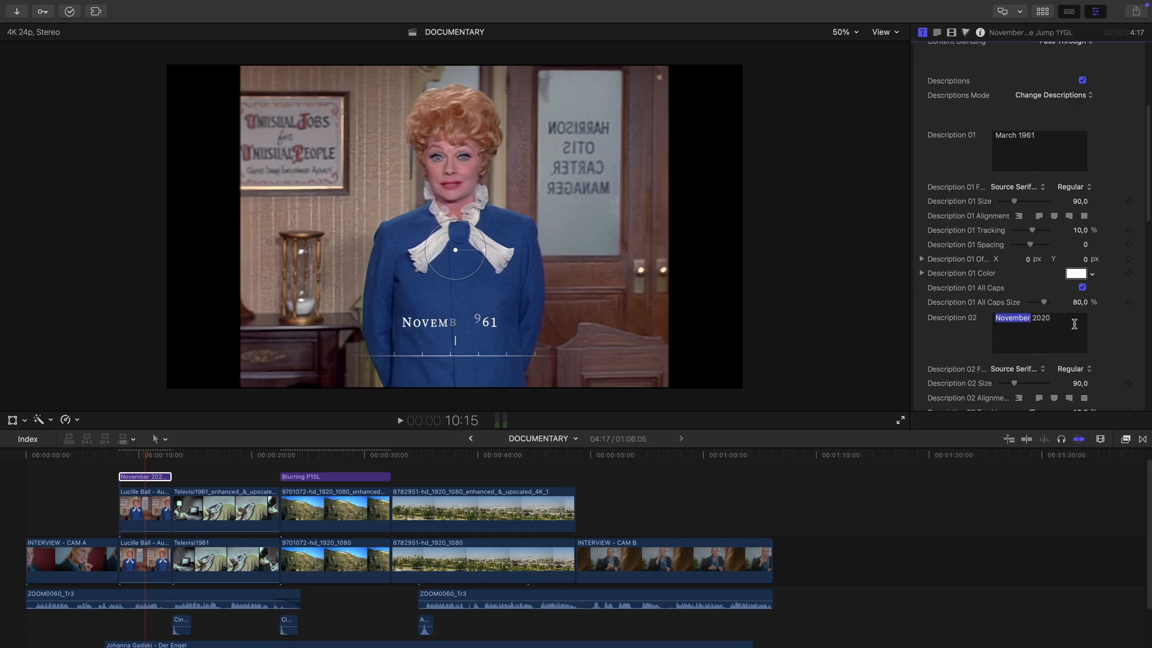
type("July 1961")
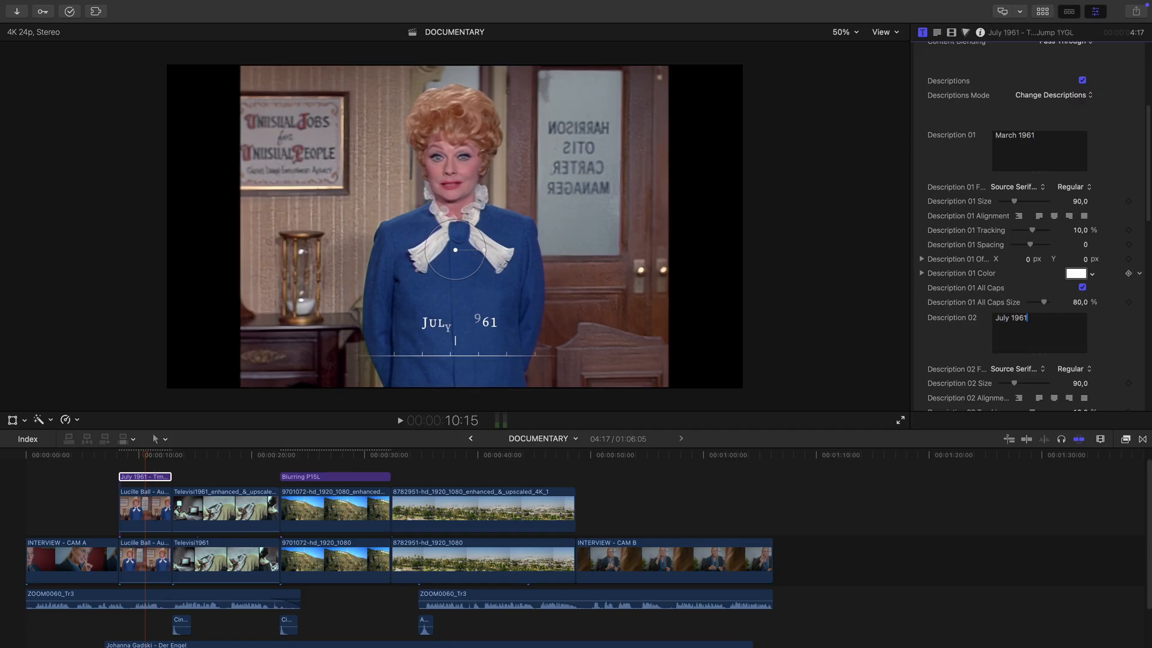
scroll("down", 3)
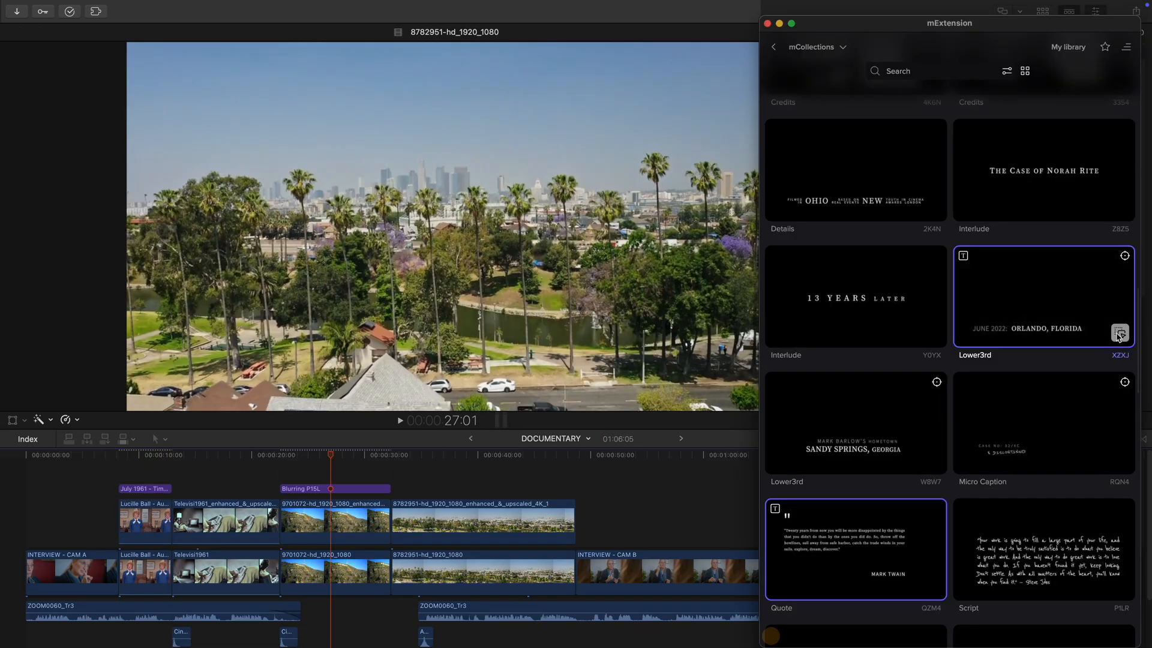
mouse_move(1005, 321)
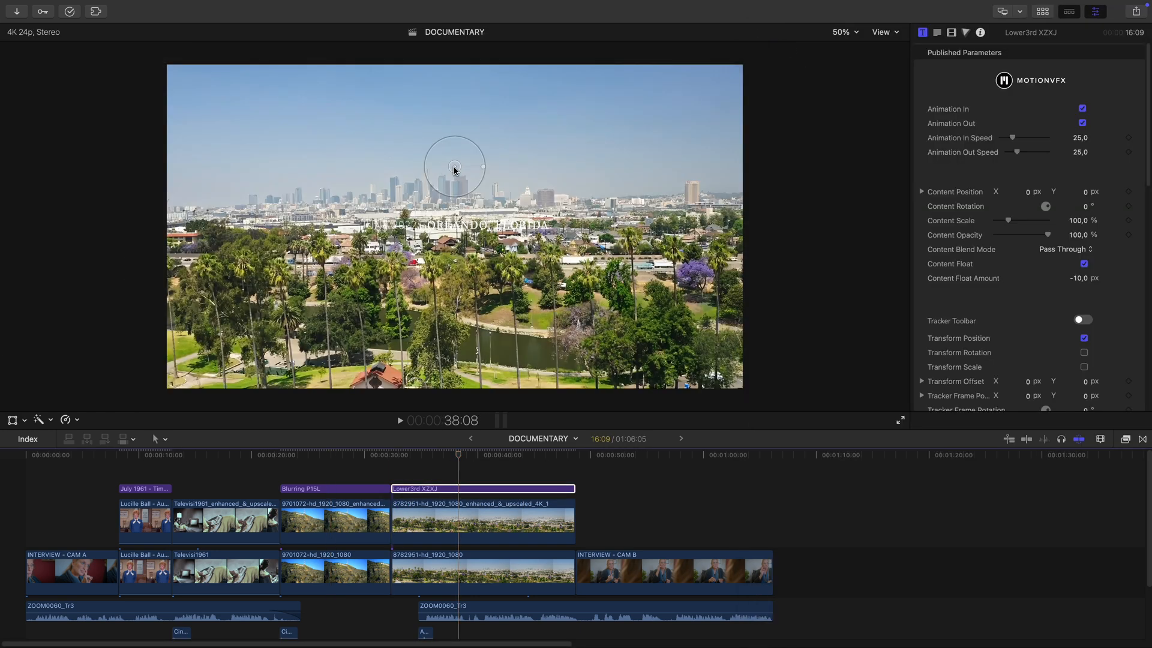
Scroll the browser, then jump the playhead back to the opening date title.
scroll("down", 3)
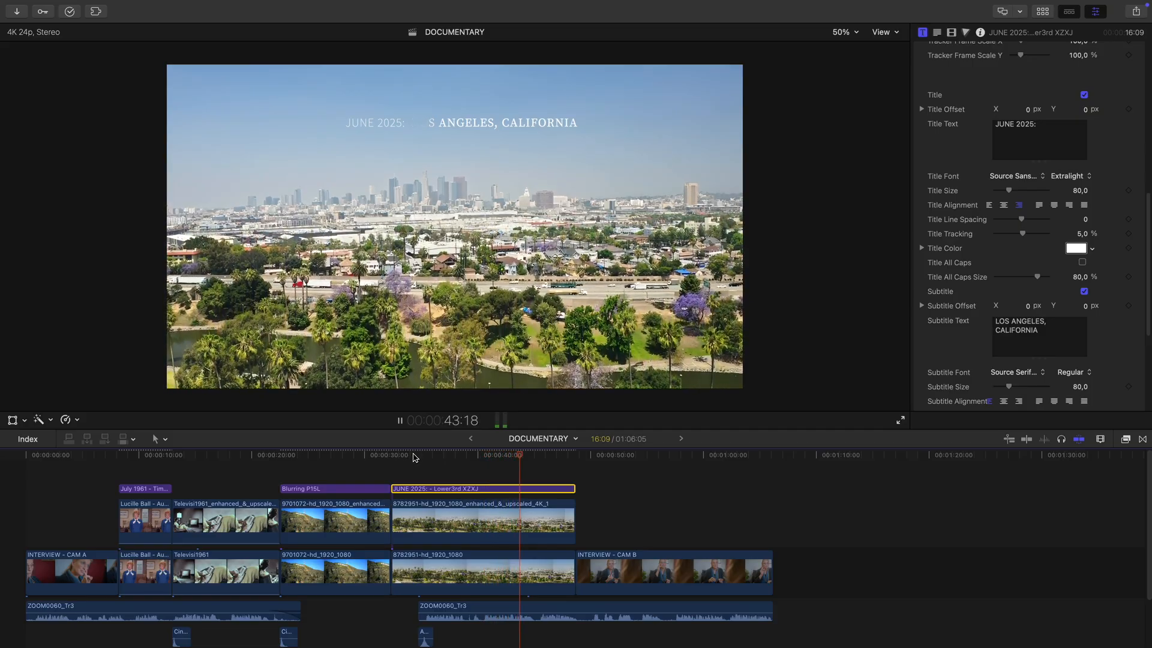
left_click(160, 455)
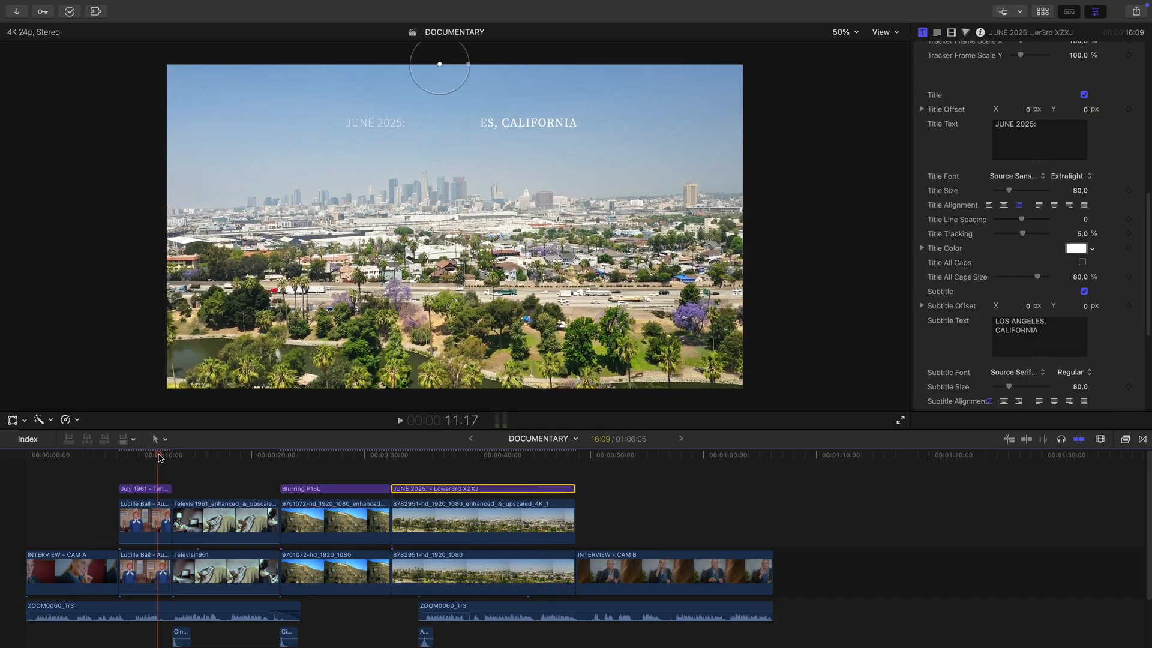
left_click(151, 454)
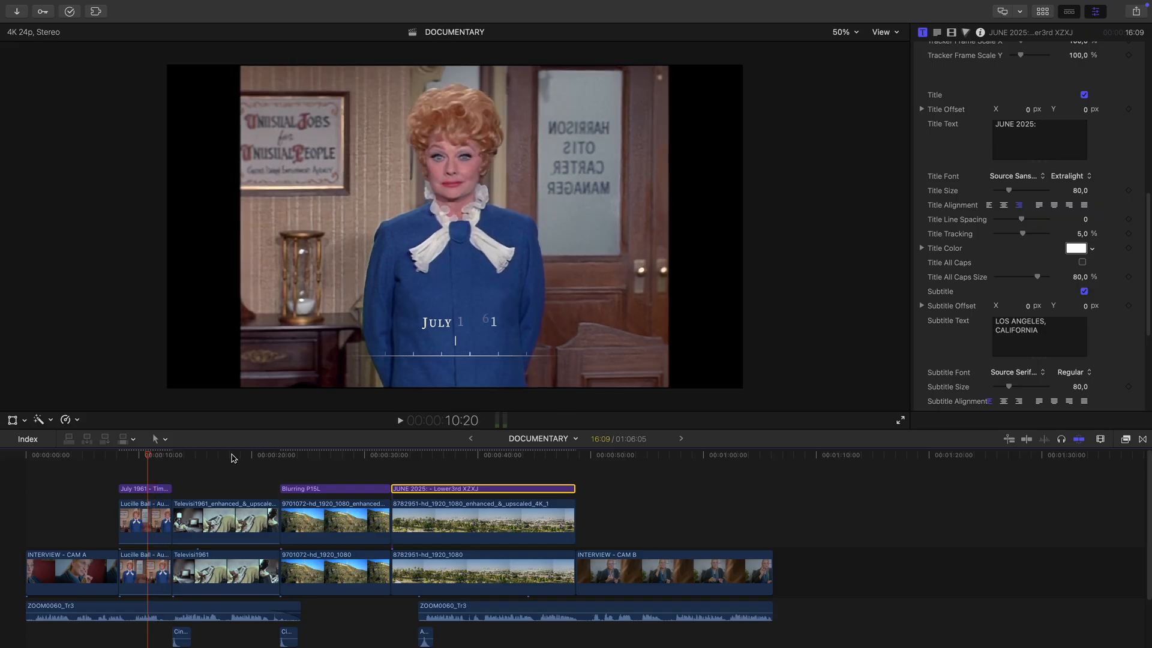
left_click(256, 454)
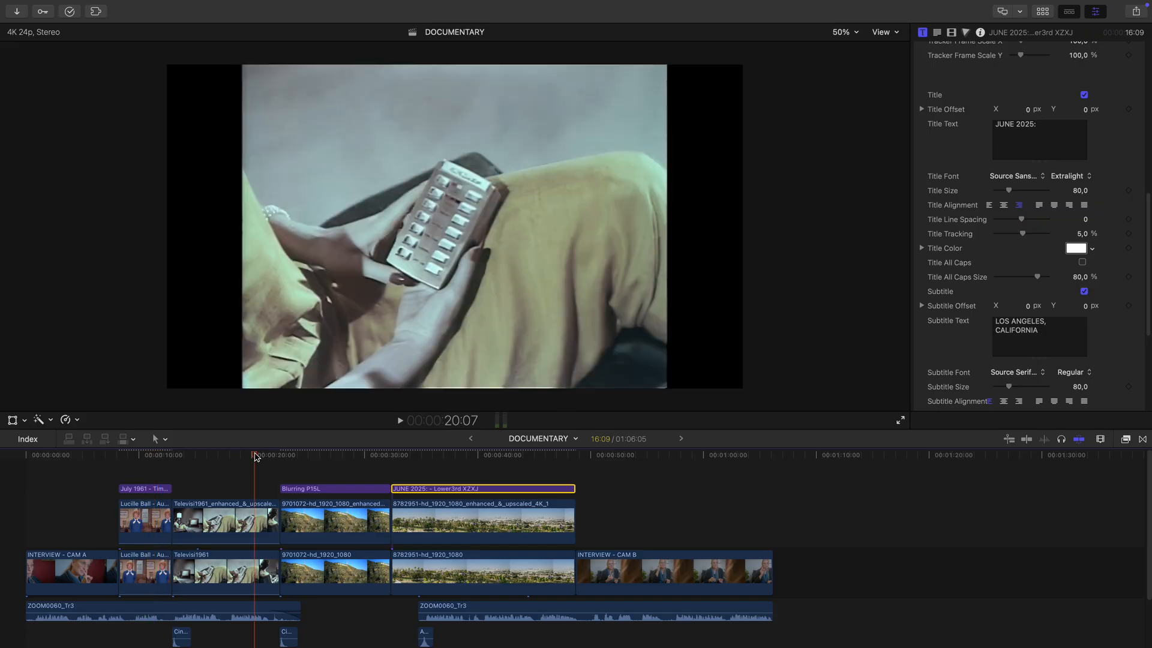